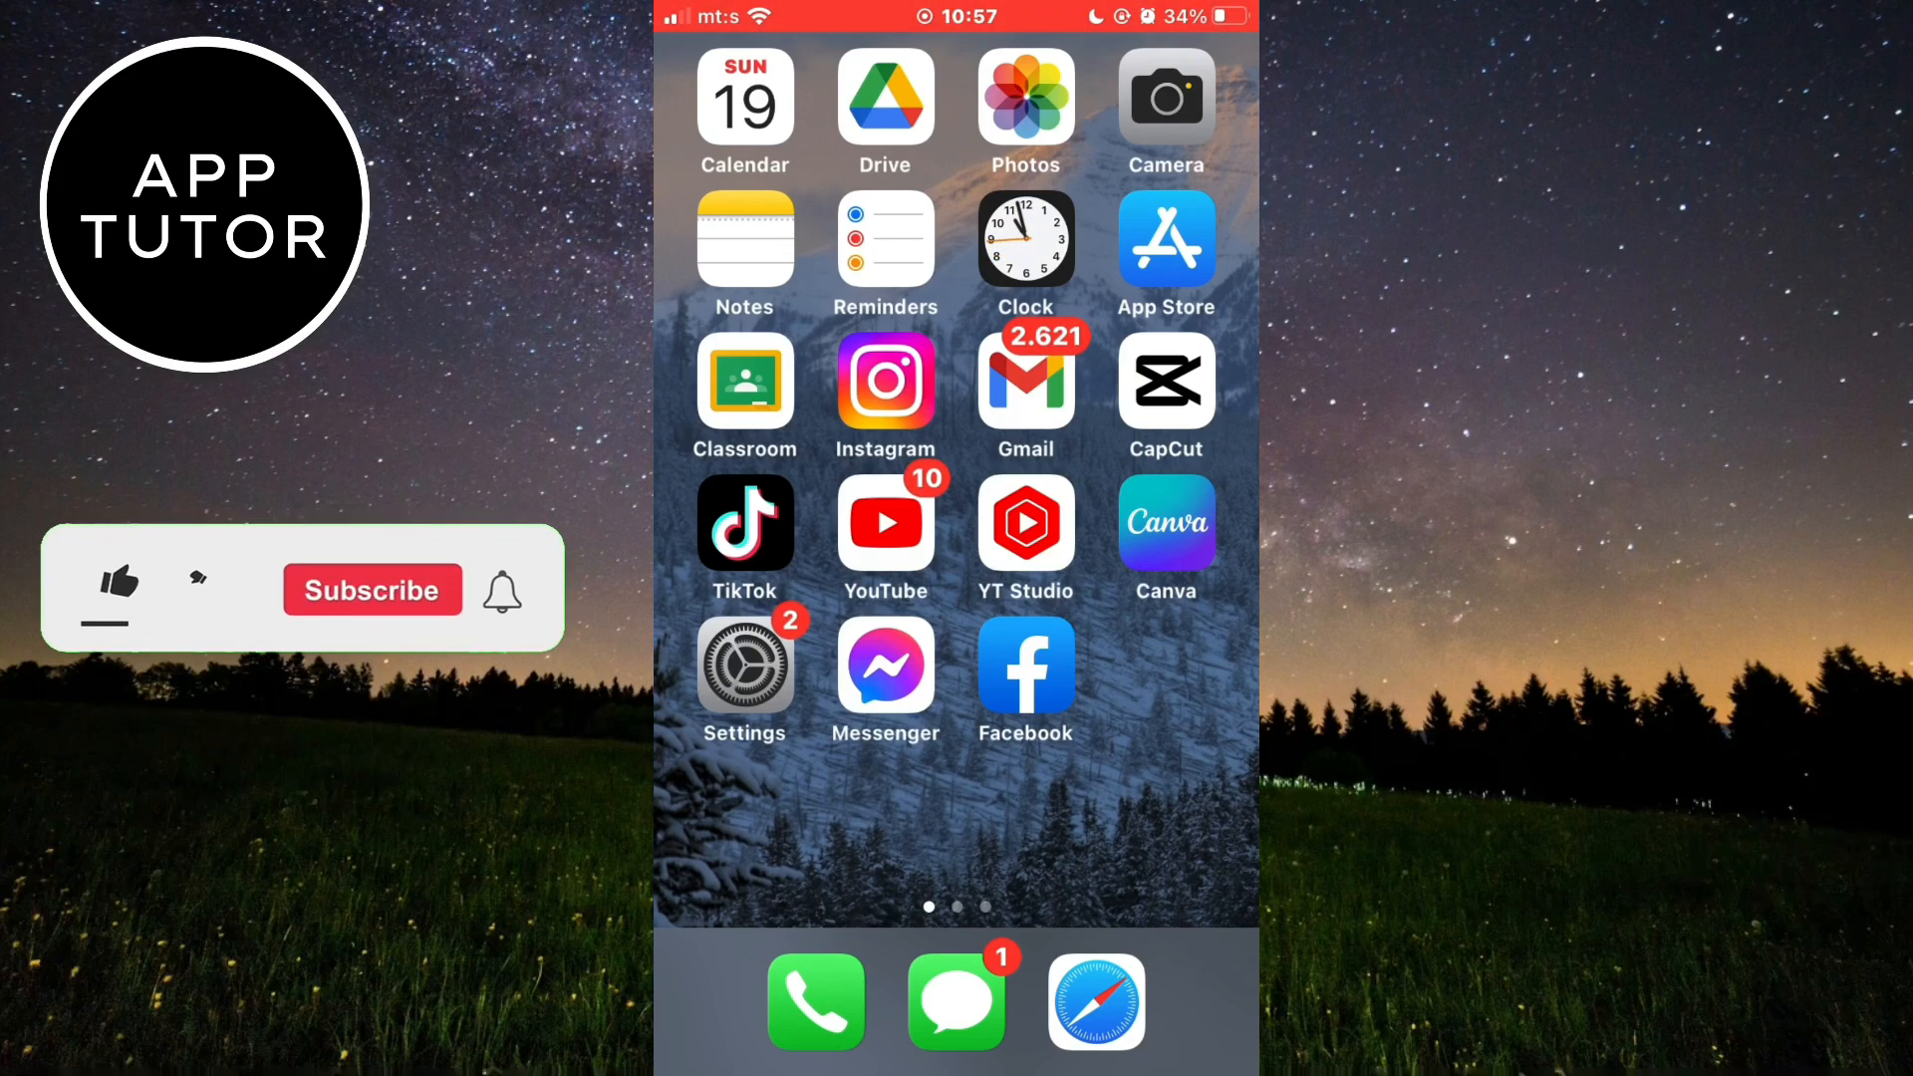
Launch Safari from the iPhone home screen dock.
click(117, 584)
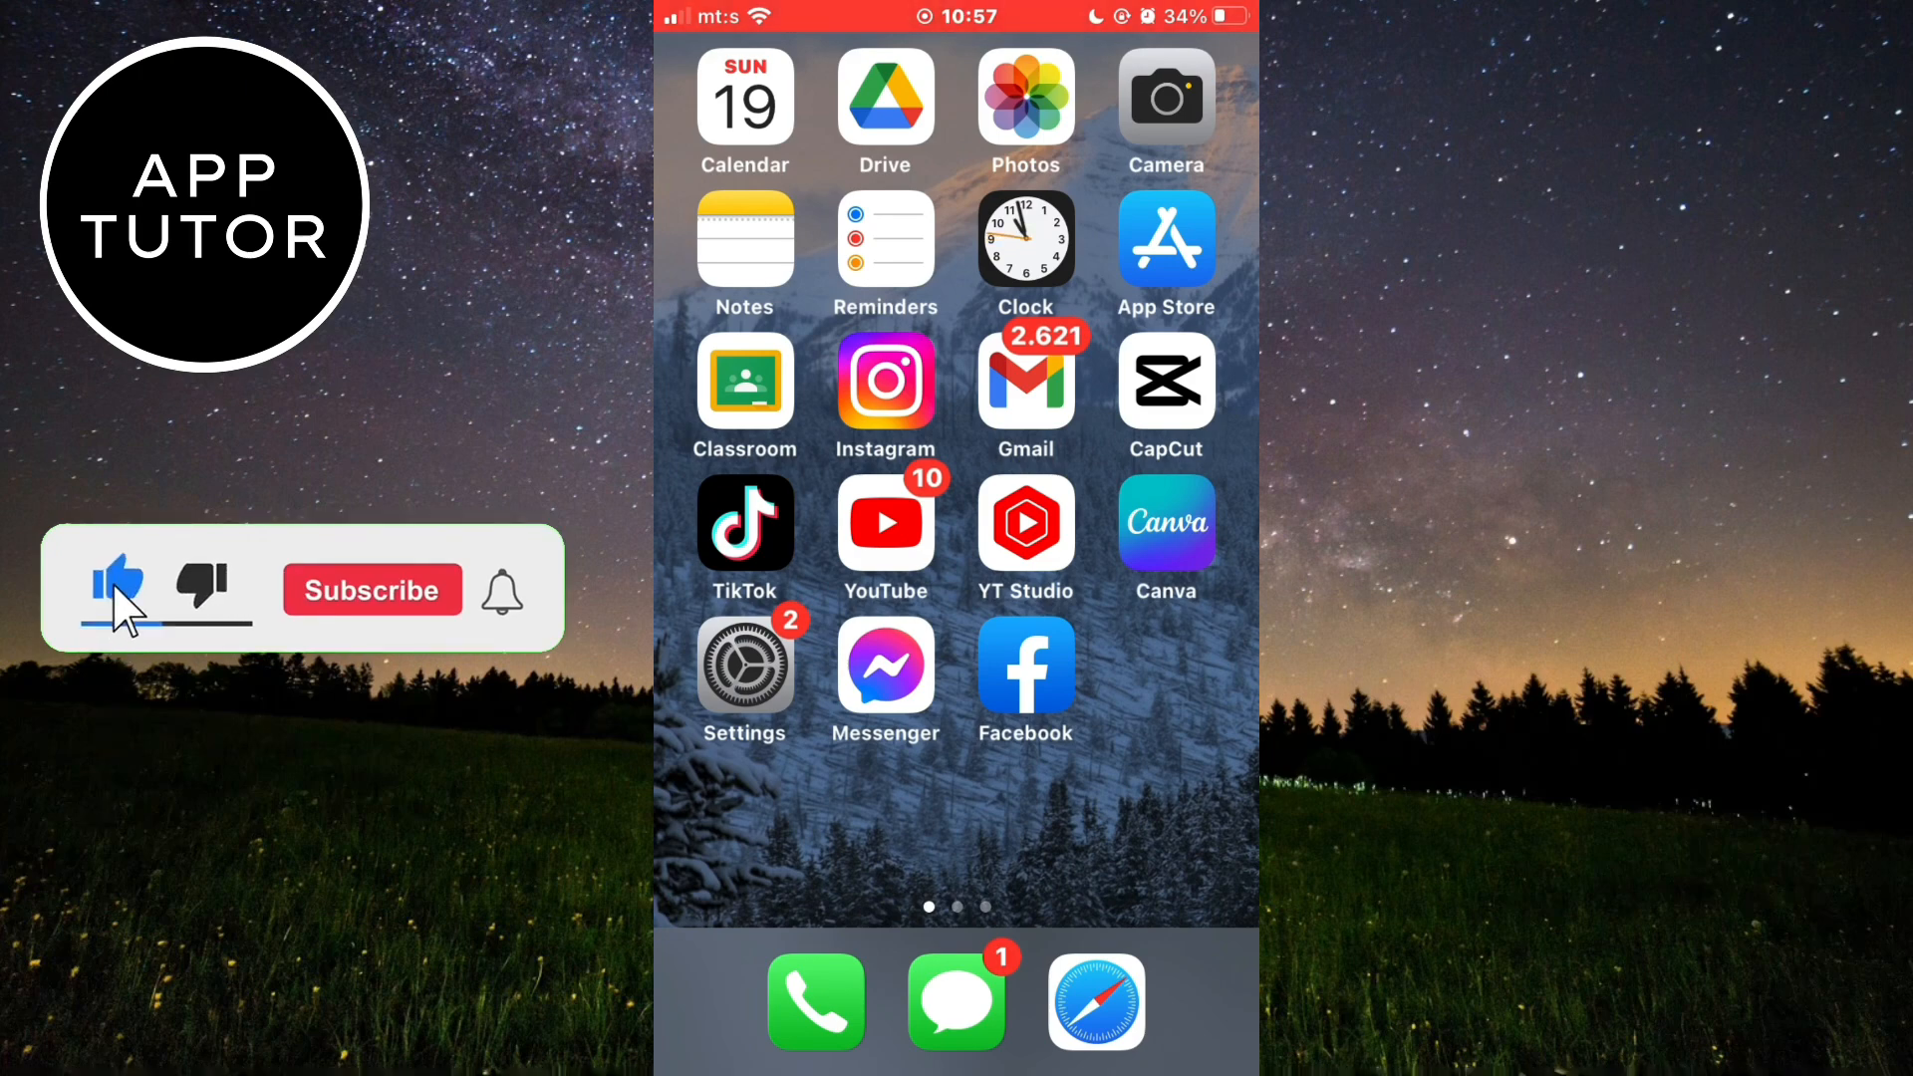
click(372, 590)
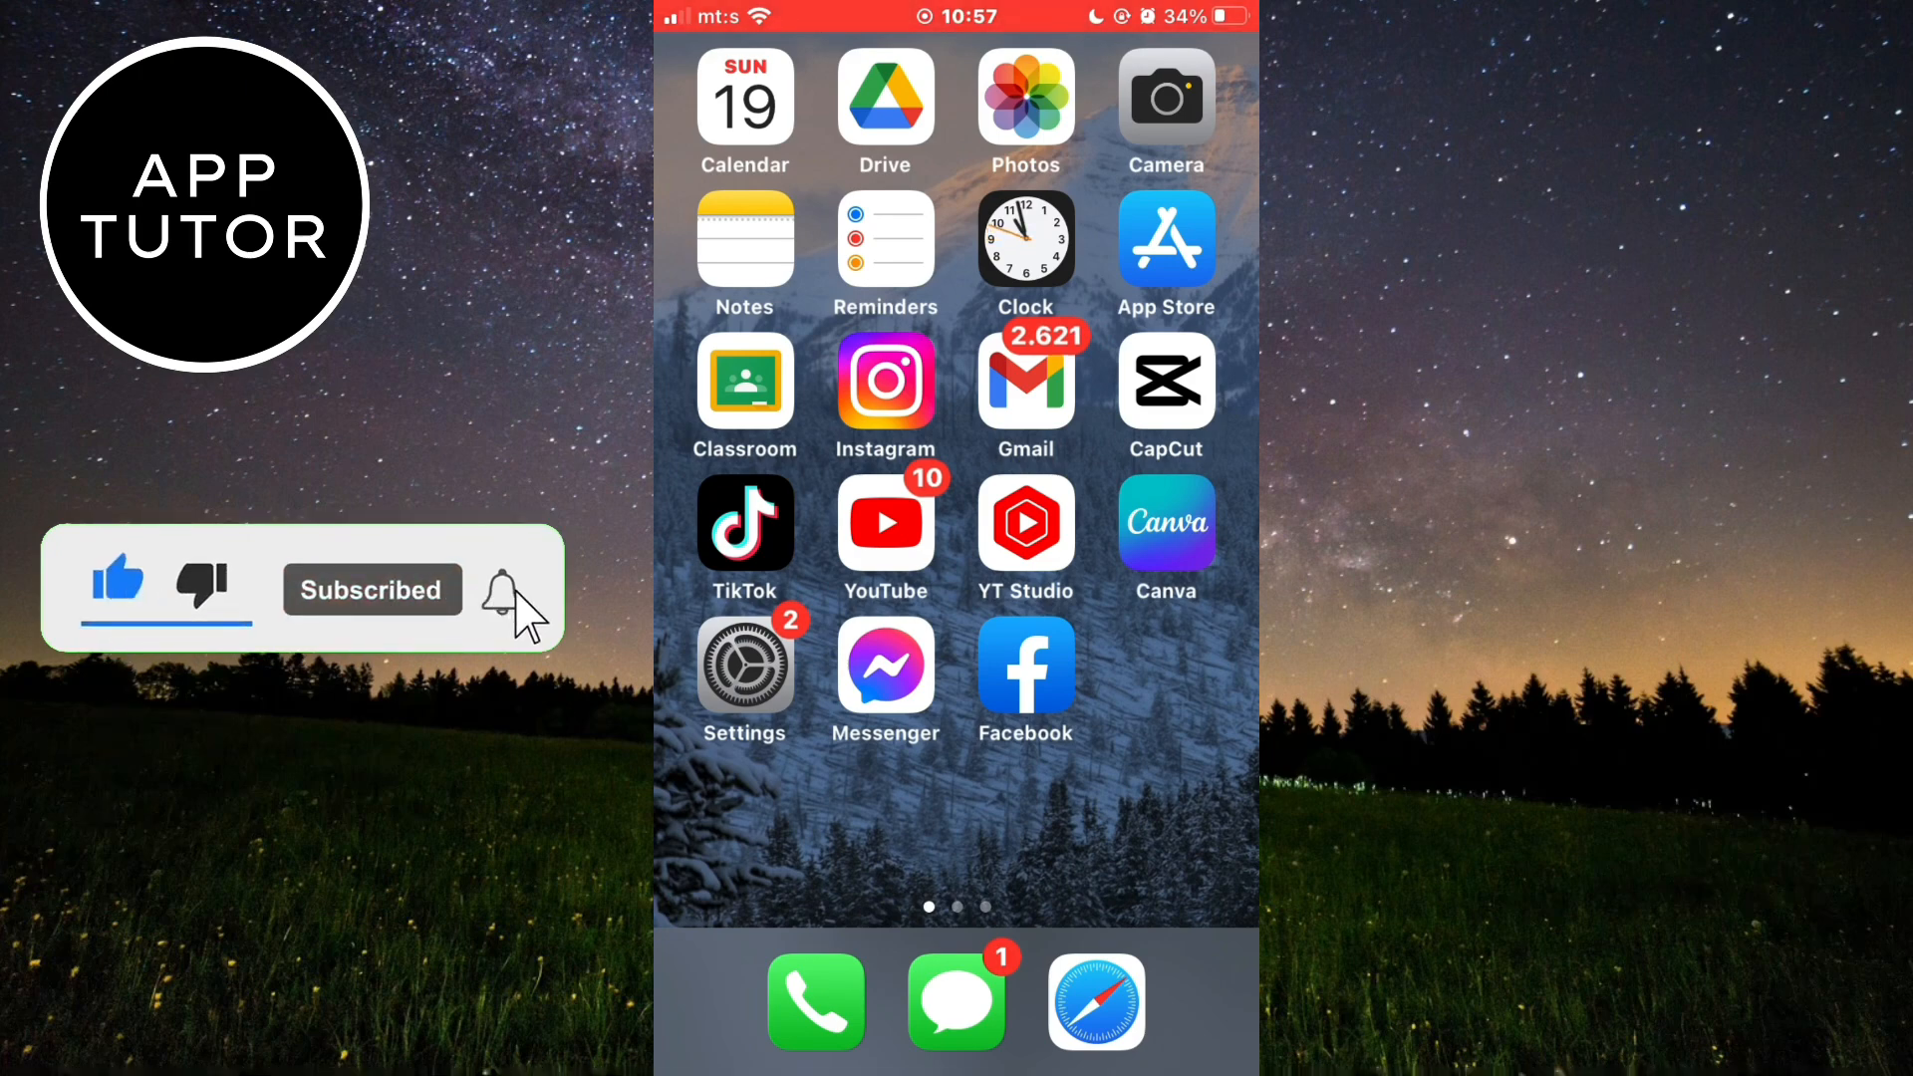
click(503, 589)
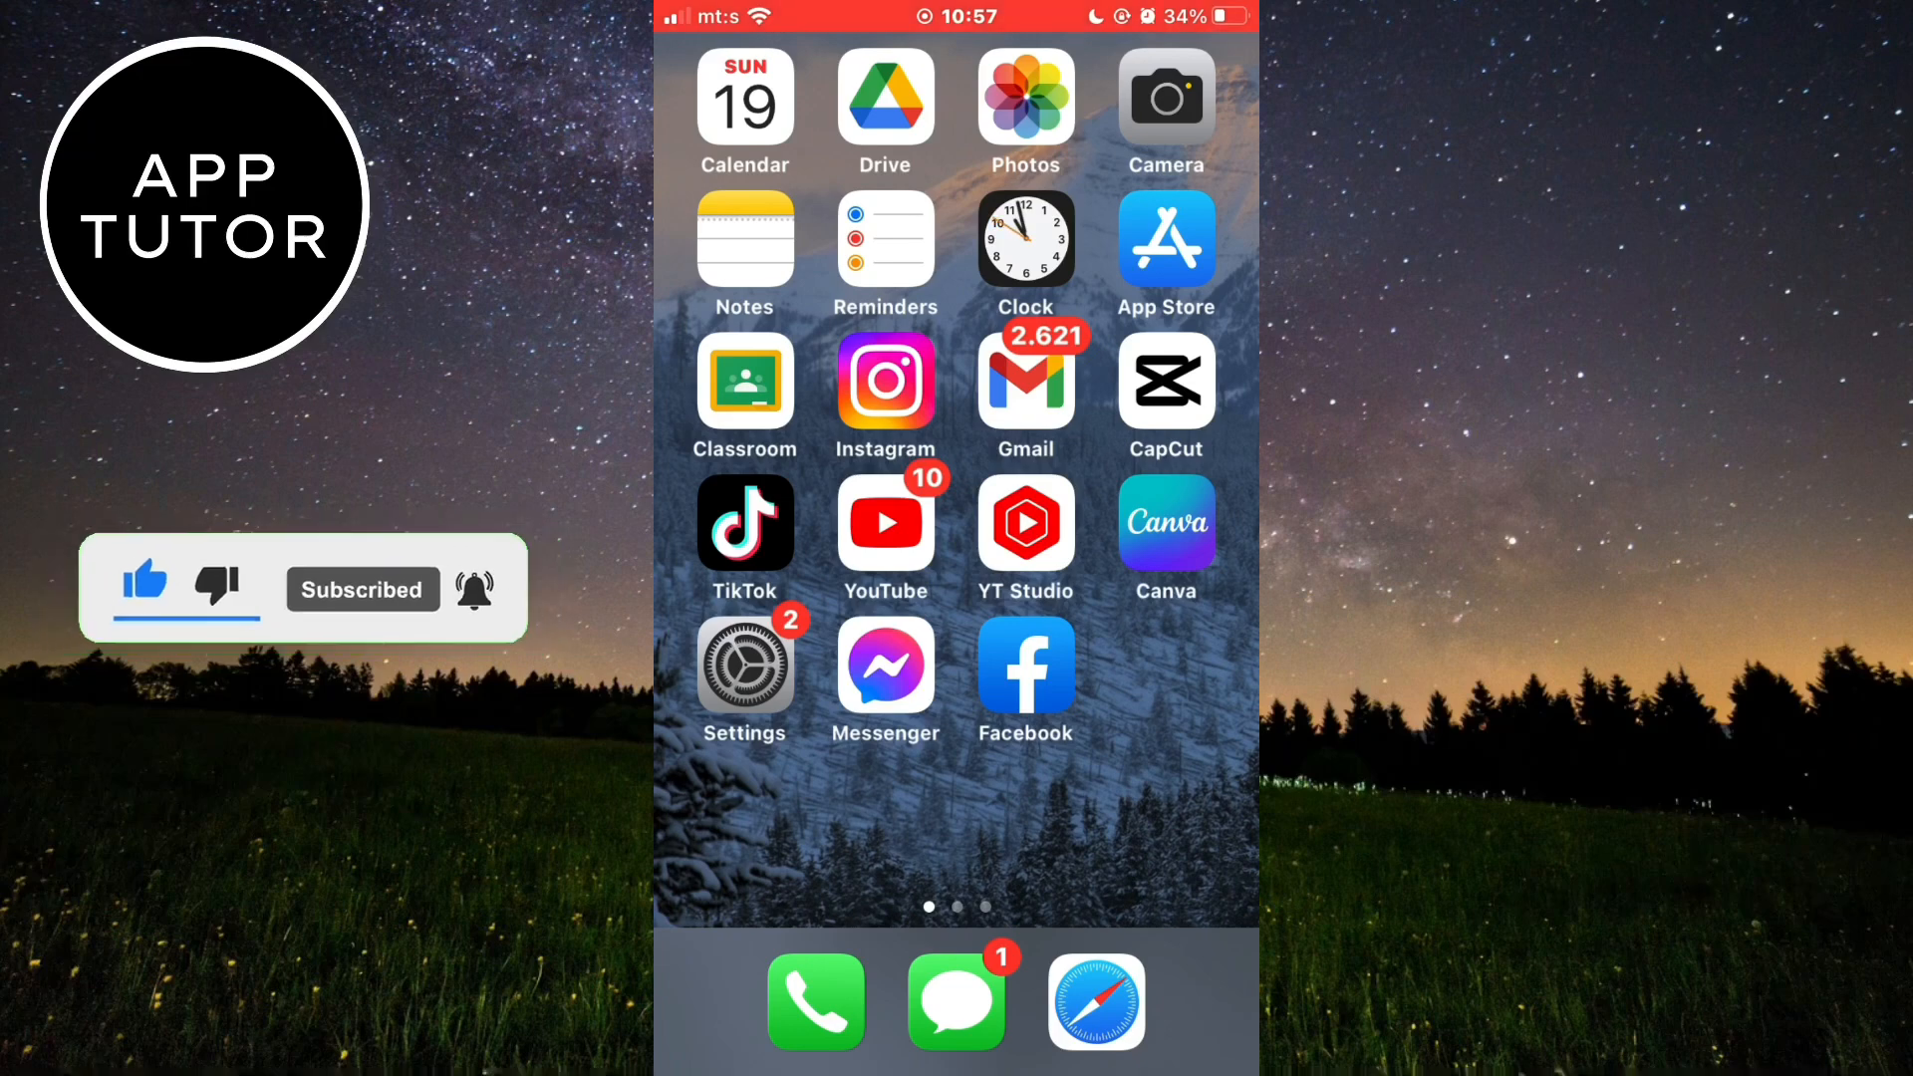
click(1090, 1004)
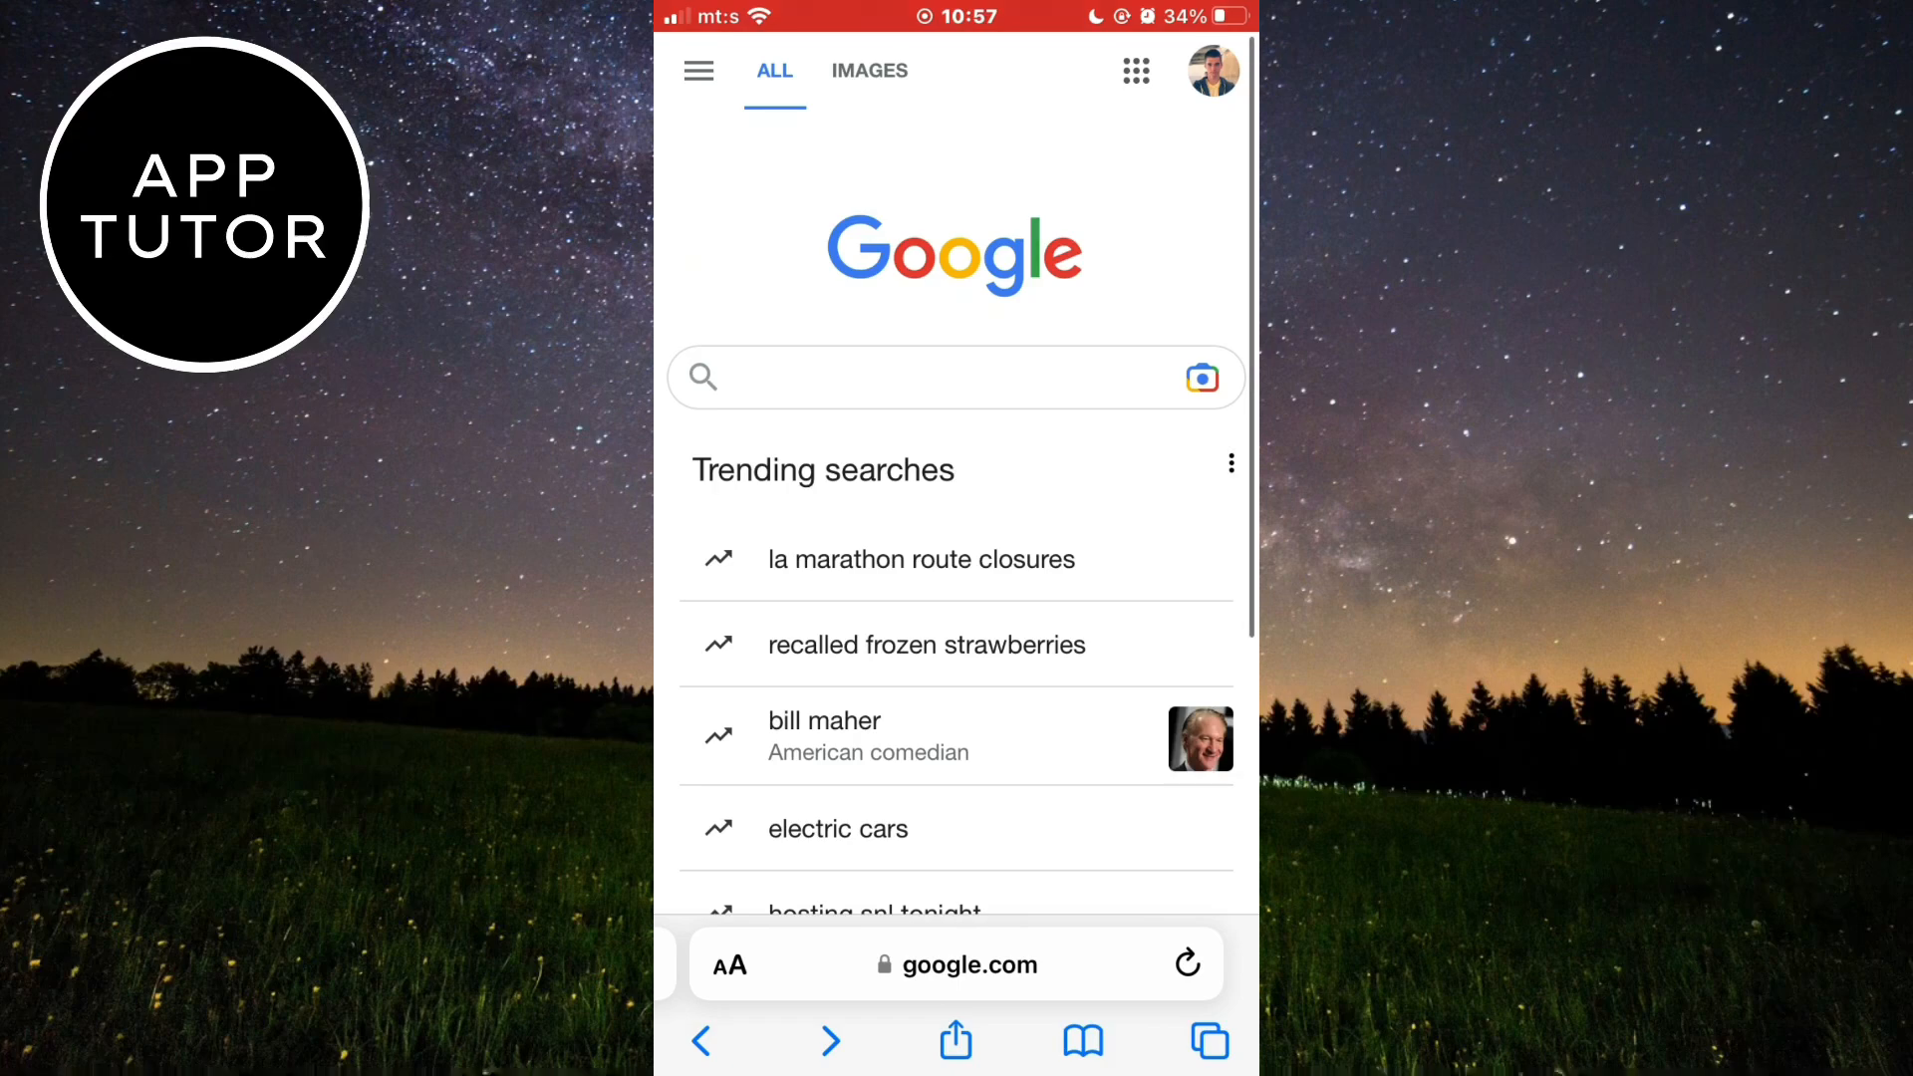
Search Google for 'chat gpt'.
text(chat gpt)
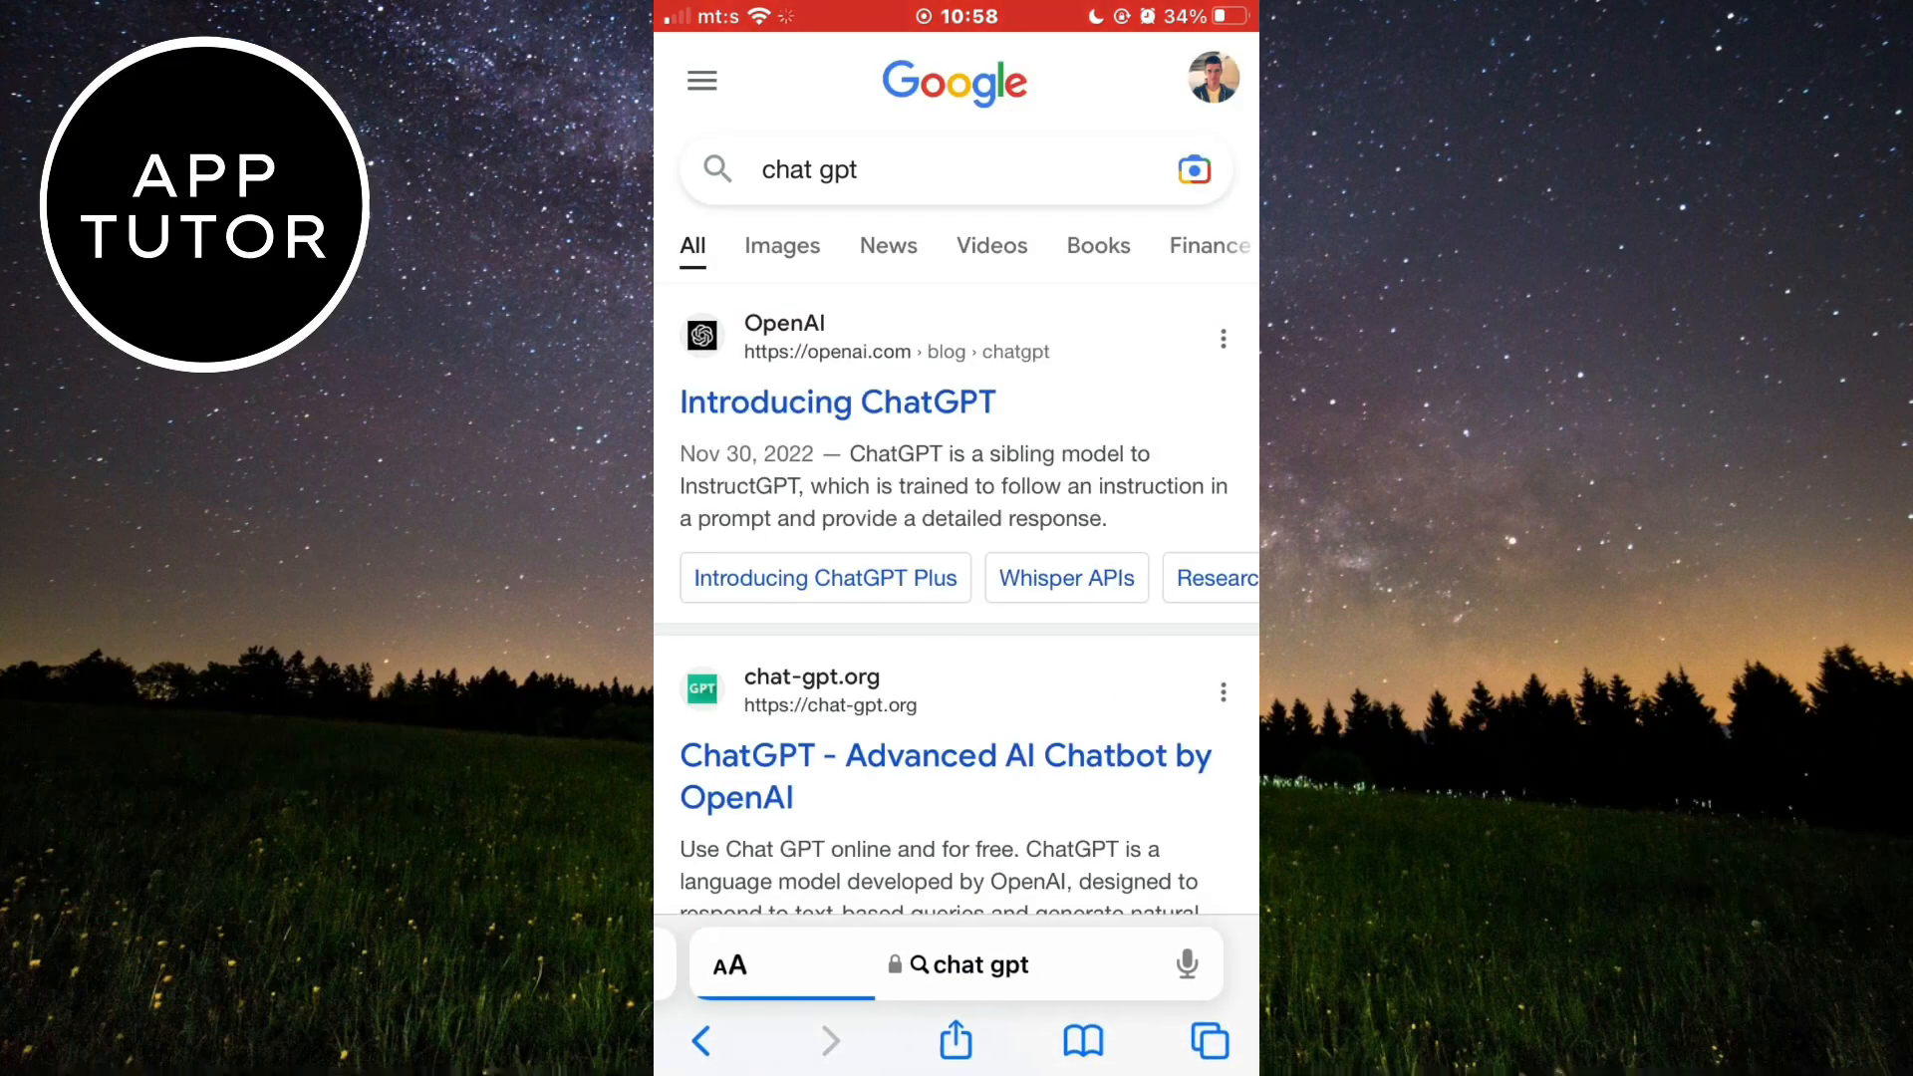
Open the Introducing ChatGPT result and follow 'Try ChatGPT' to the welcome page.
click(836, 401)
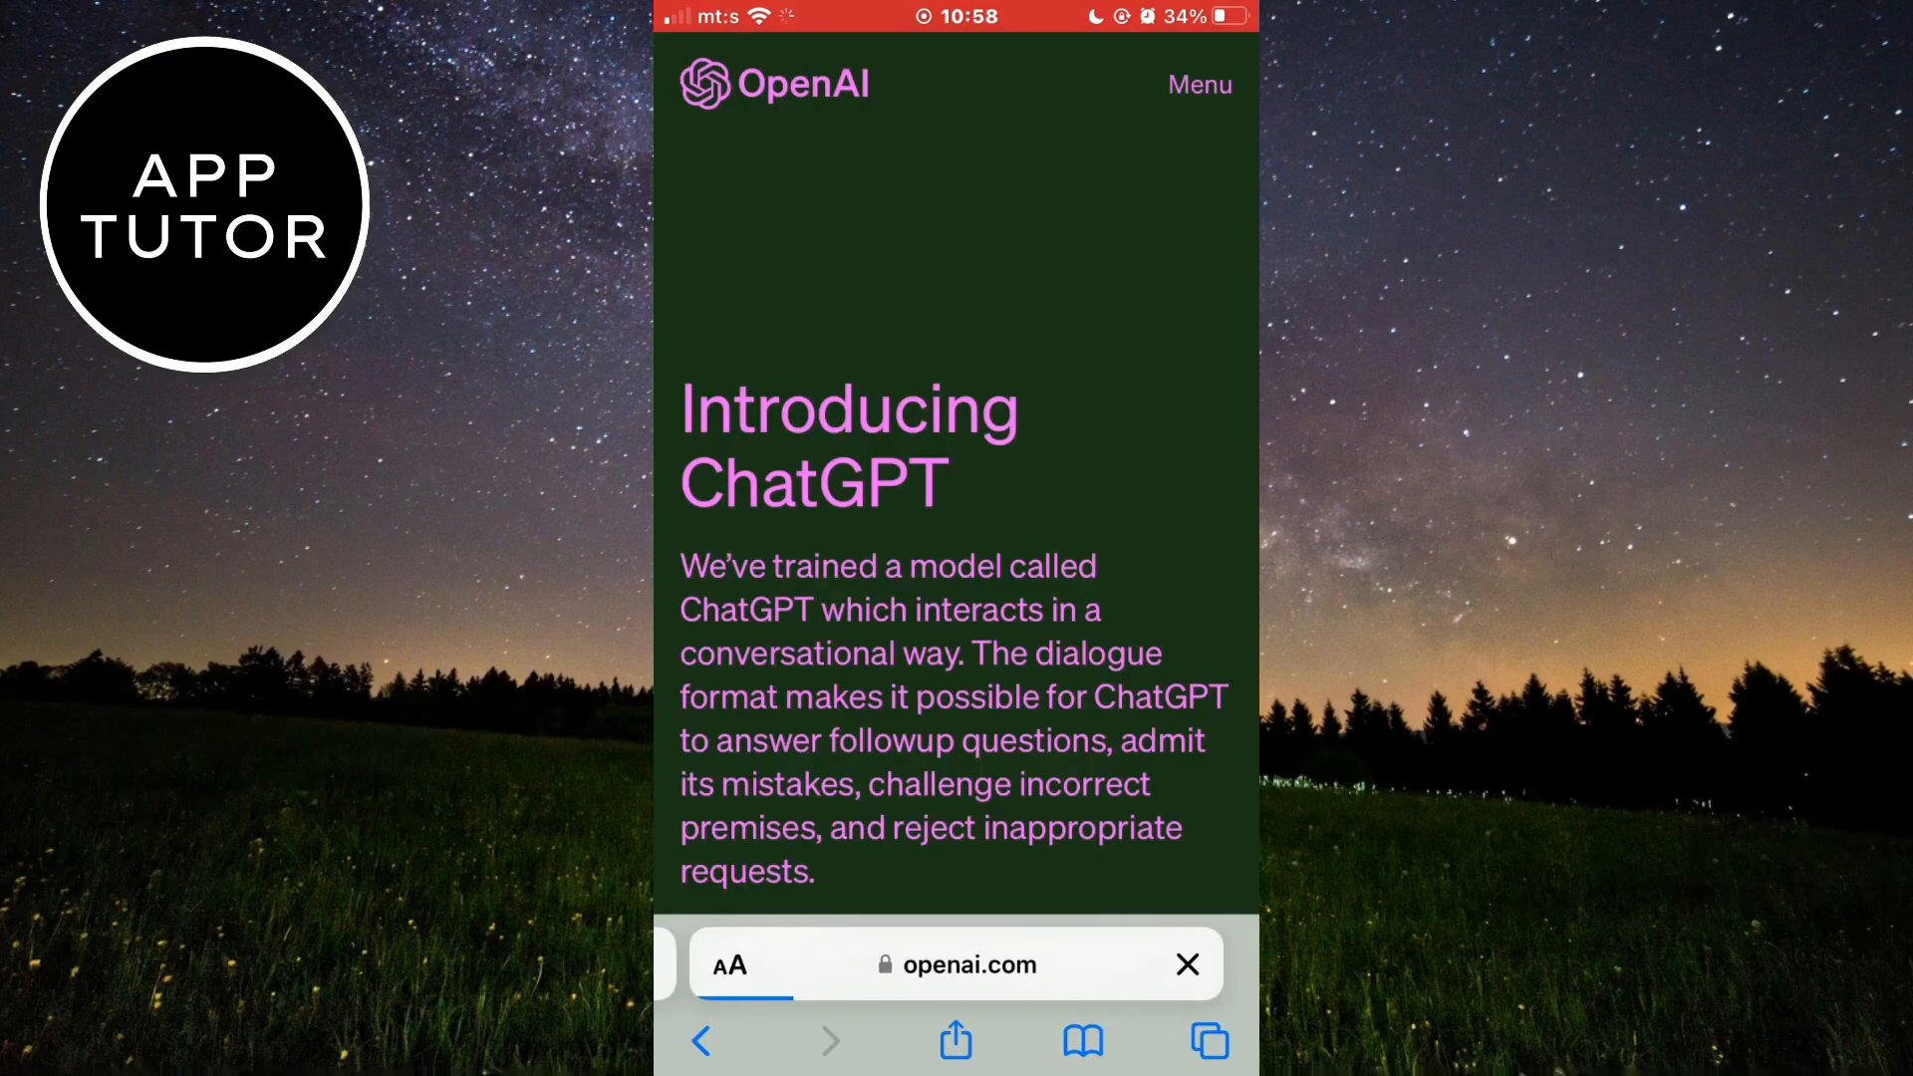
scroll(down, 3)
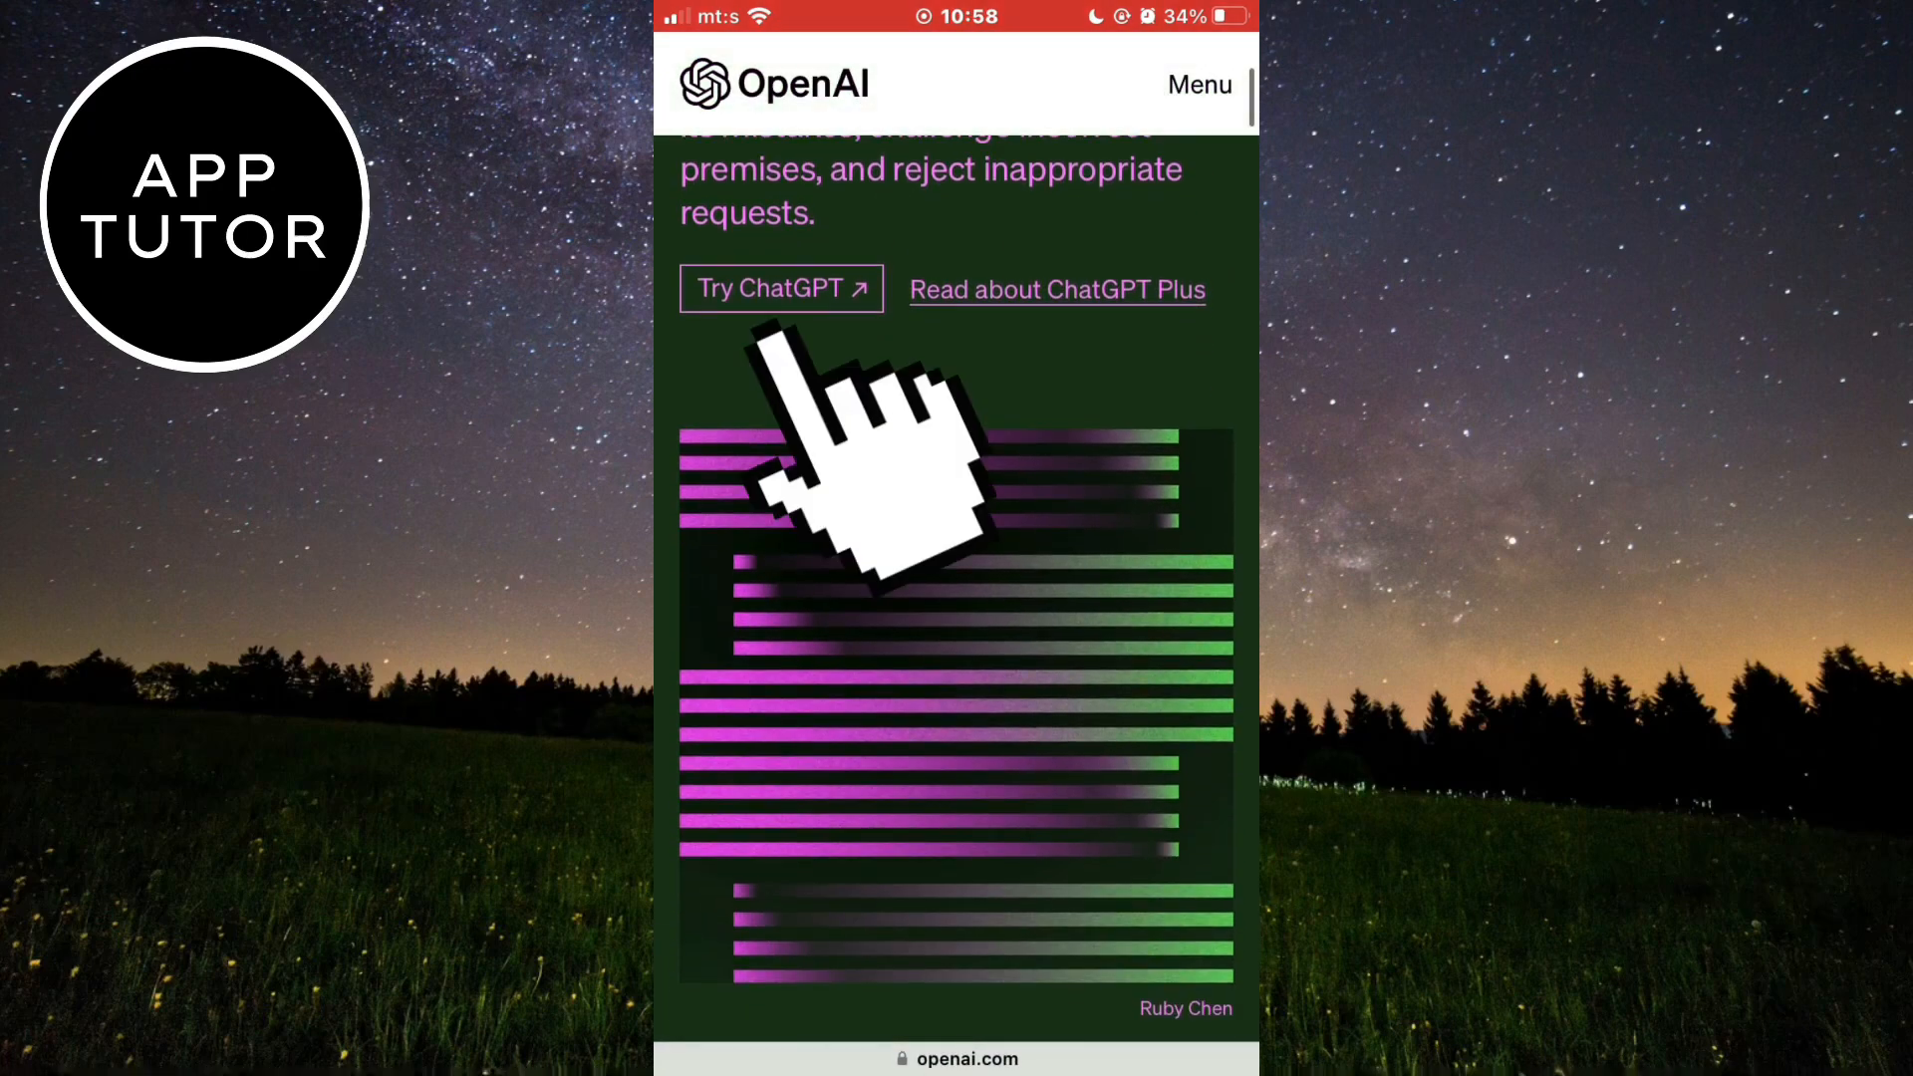
click(780, 288)
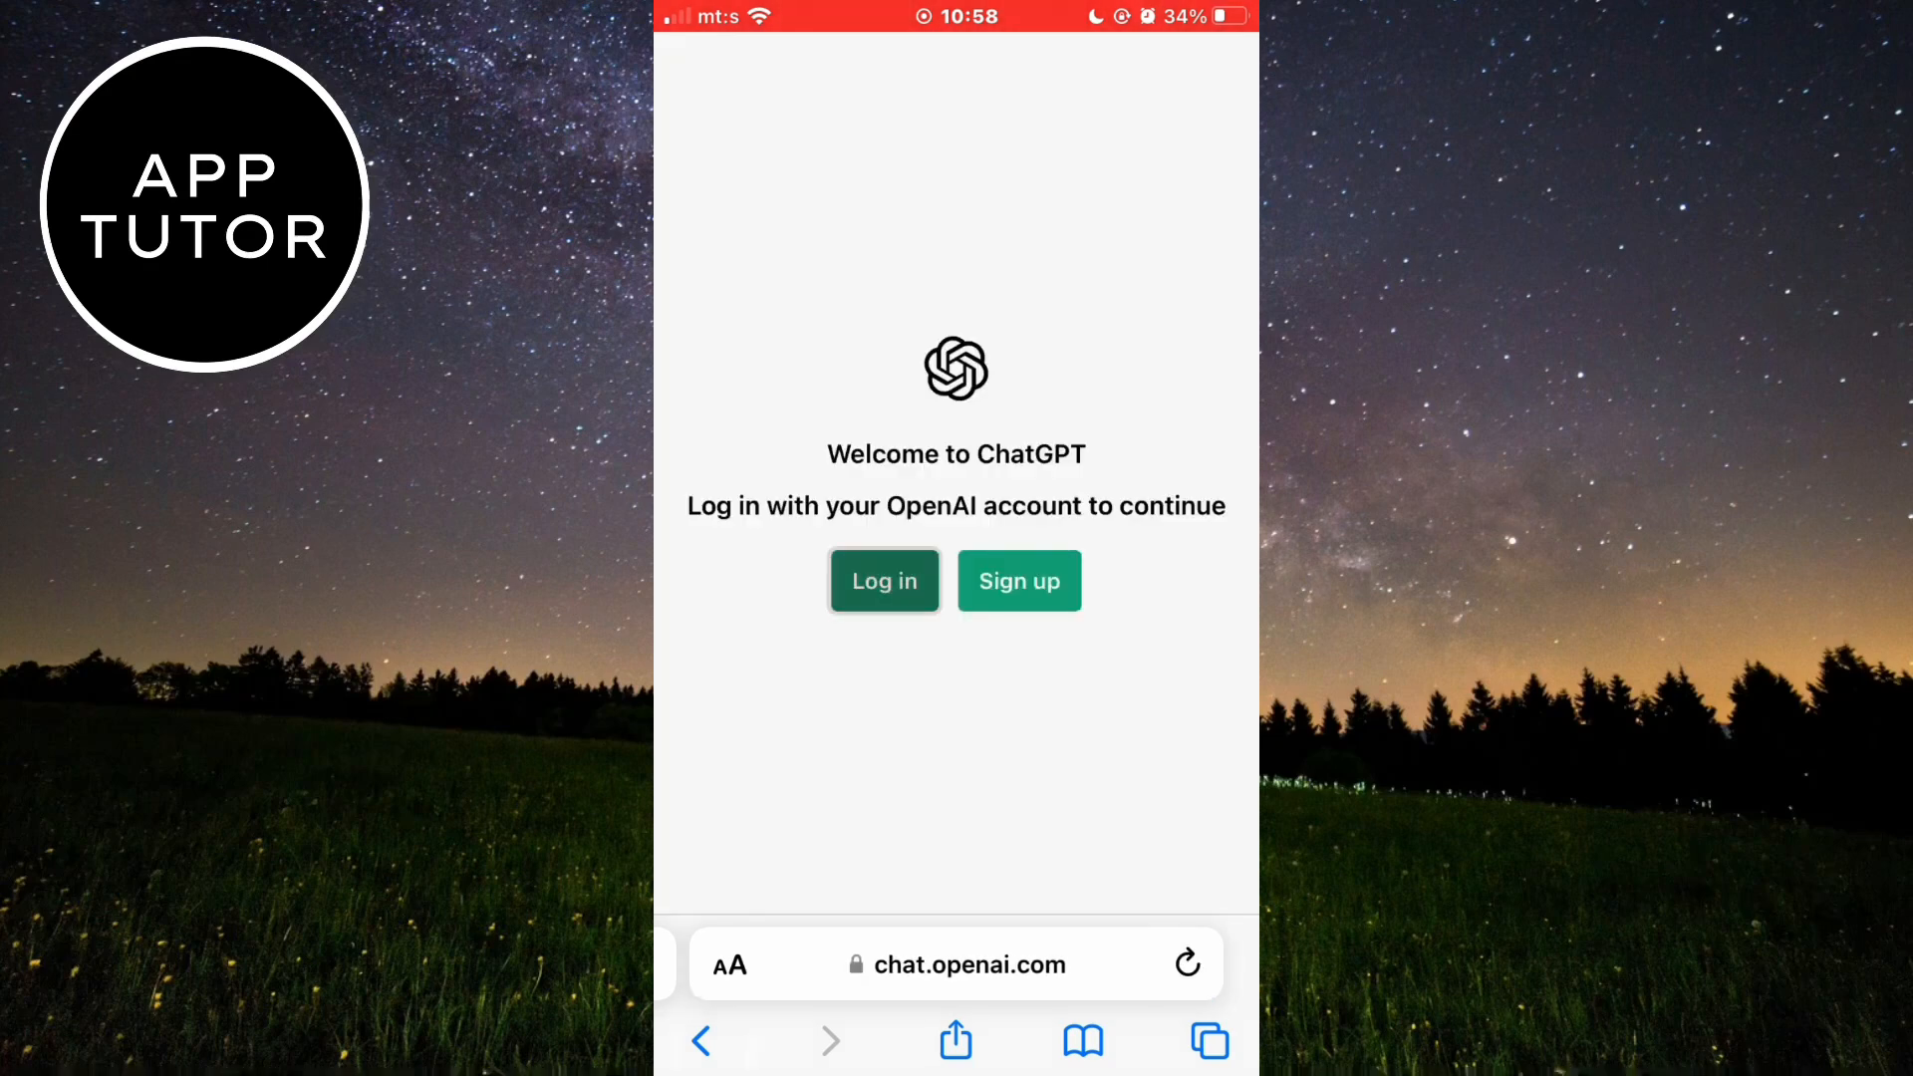
Log in to the OpenAI account and dismiss the 'How we collect data' notice.
click(885, 581)
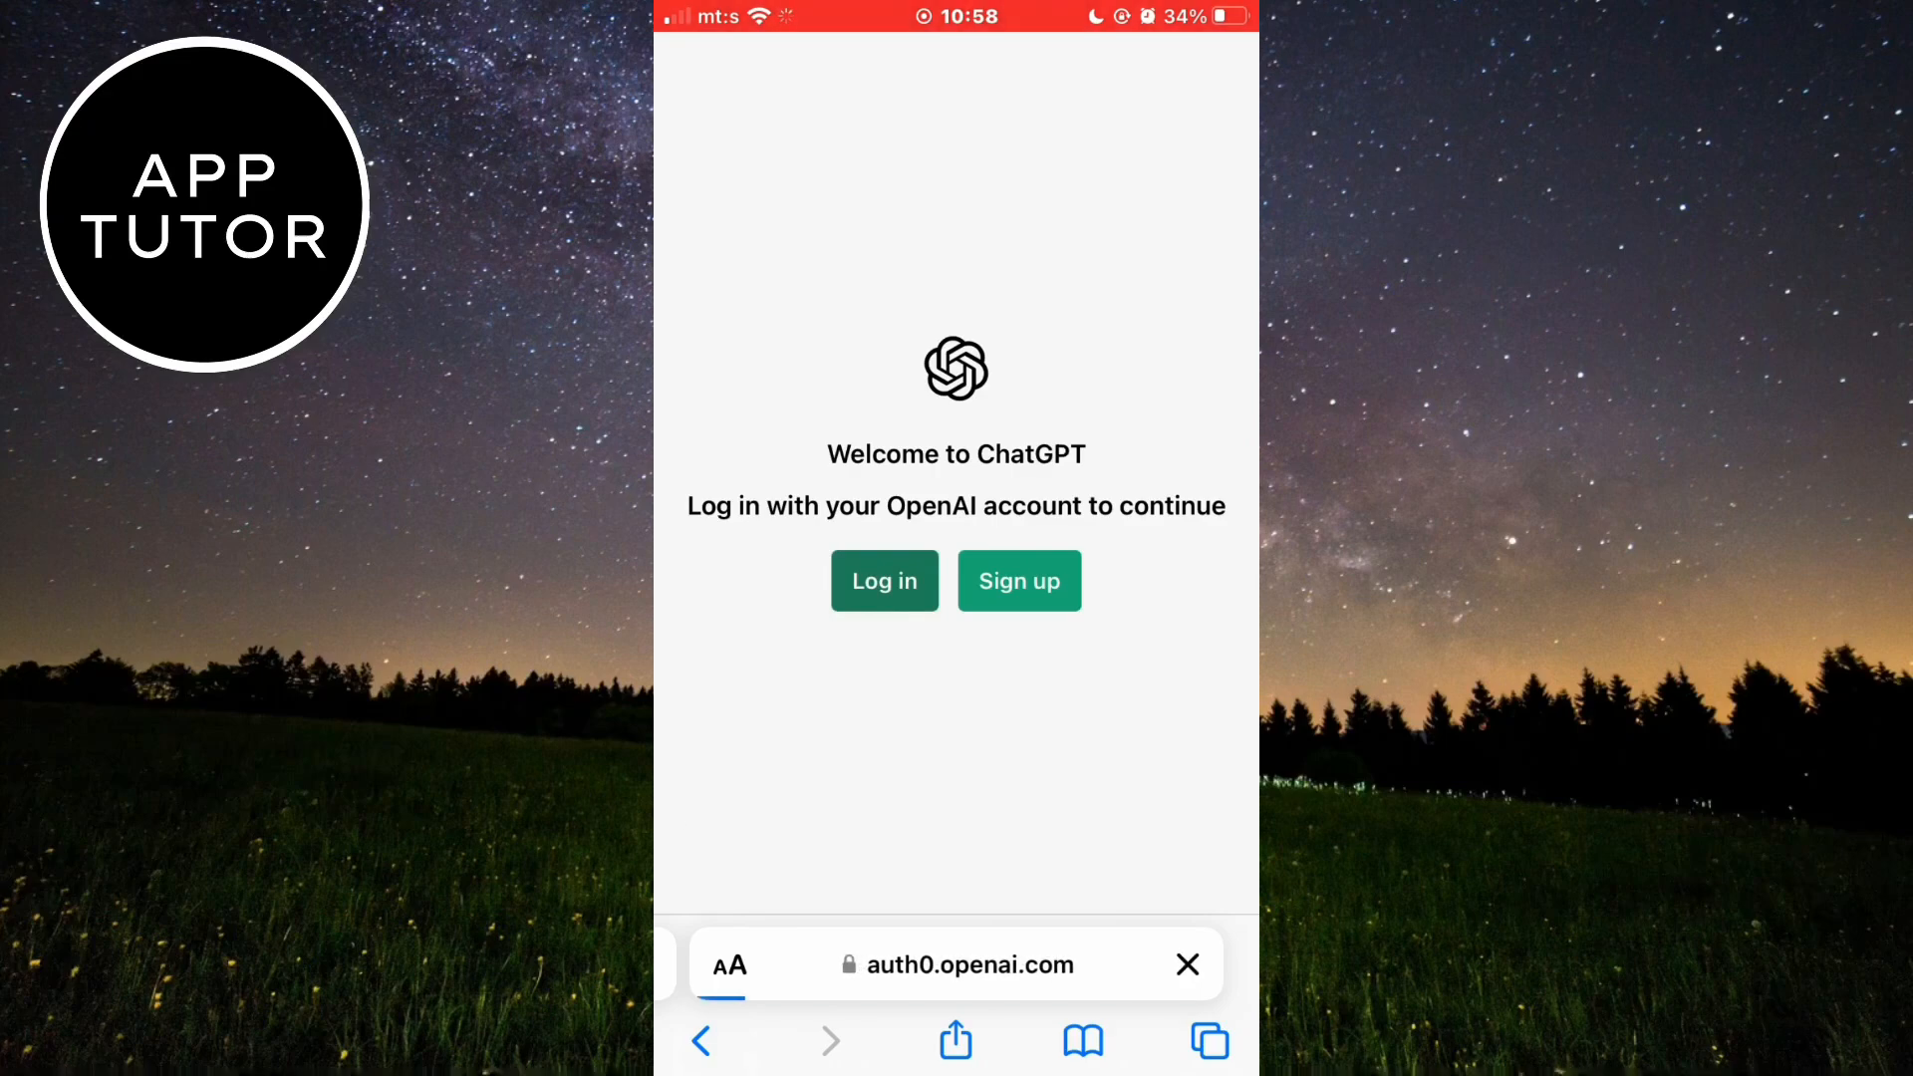
click(884, 580)
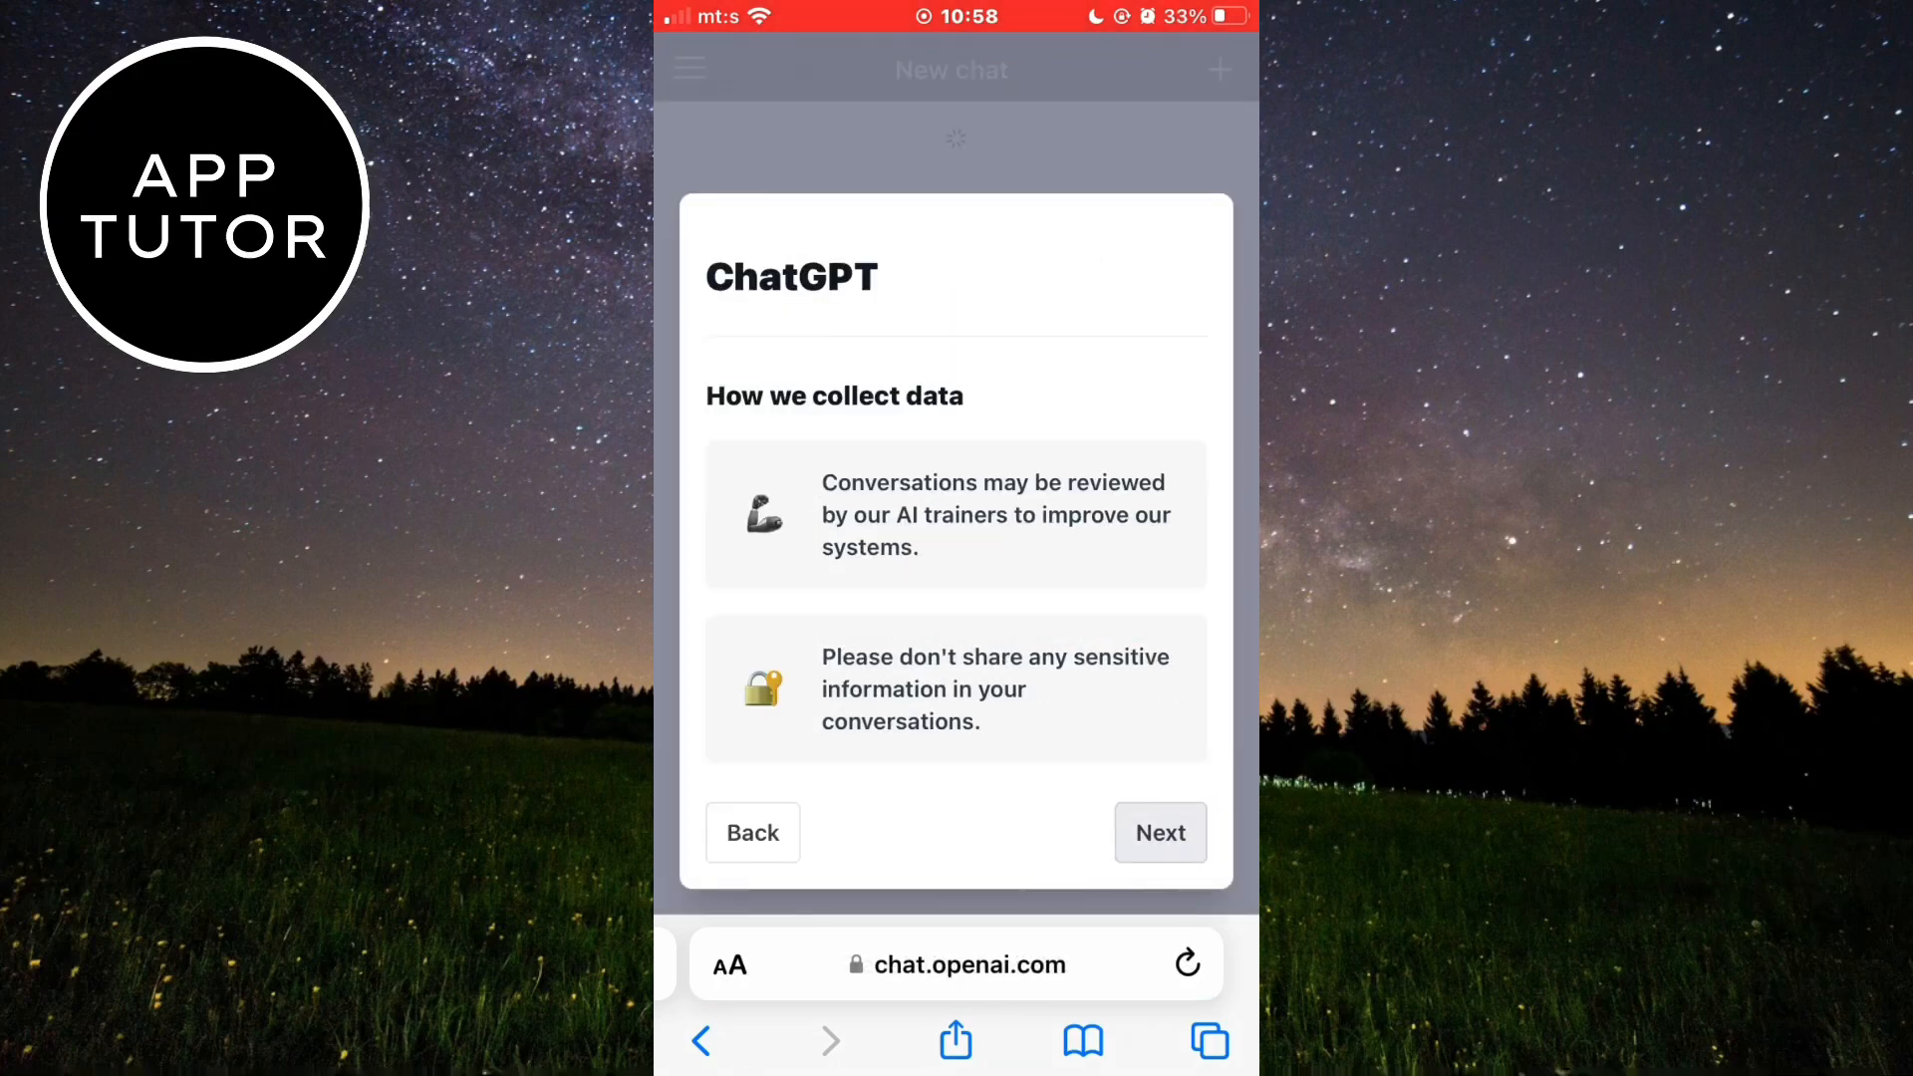
click(1160, 832)
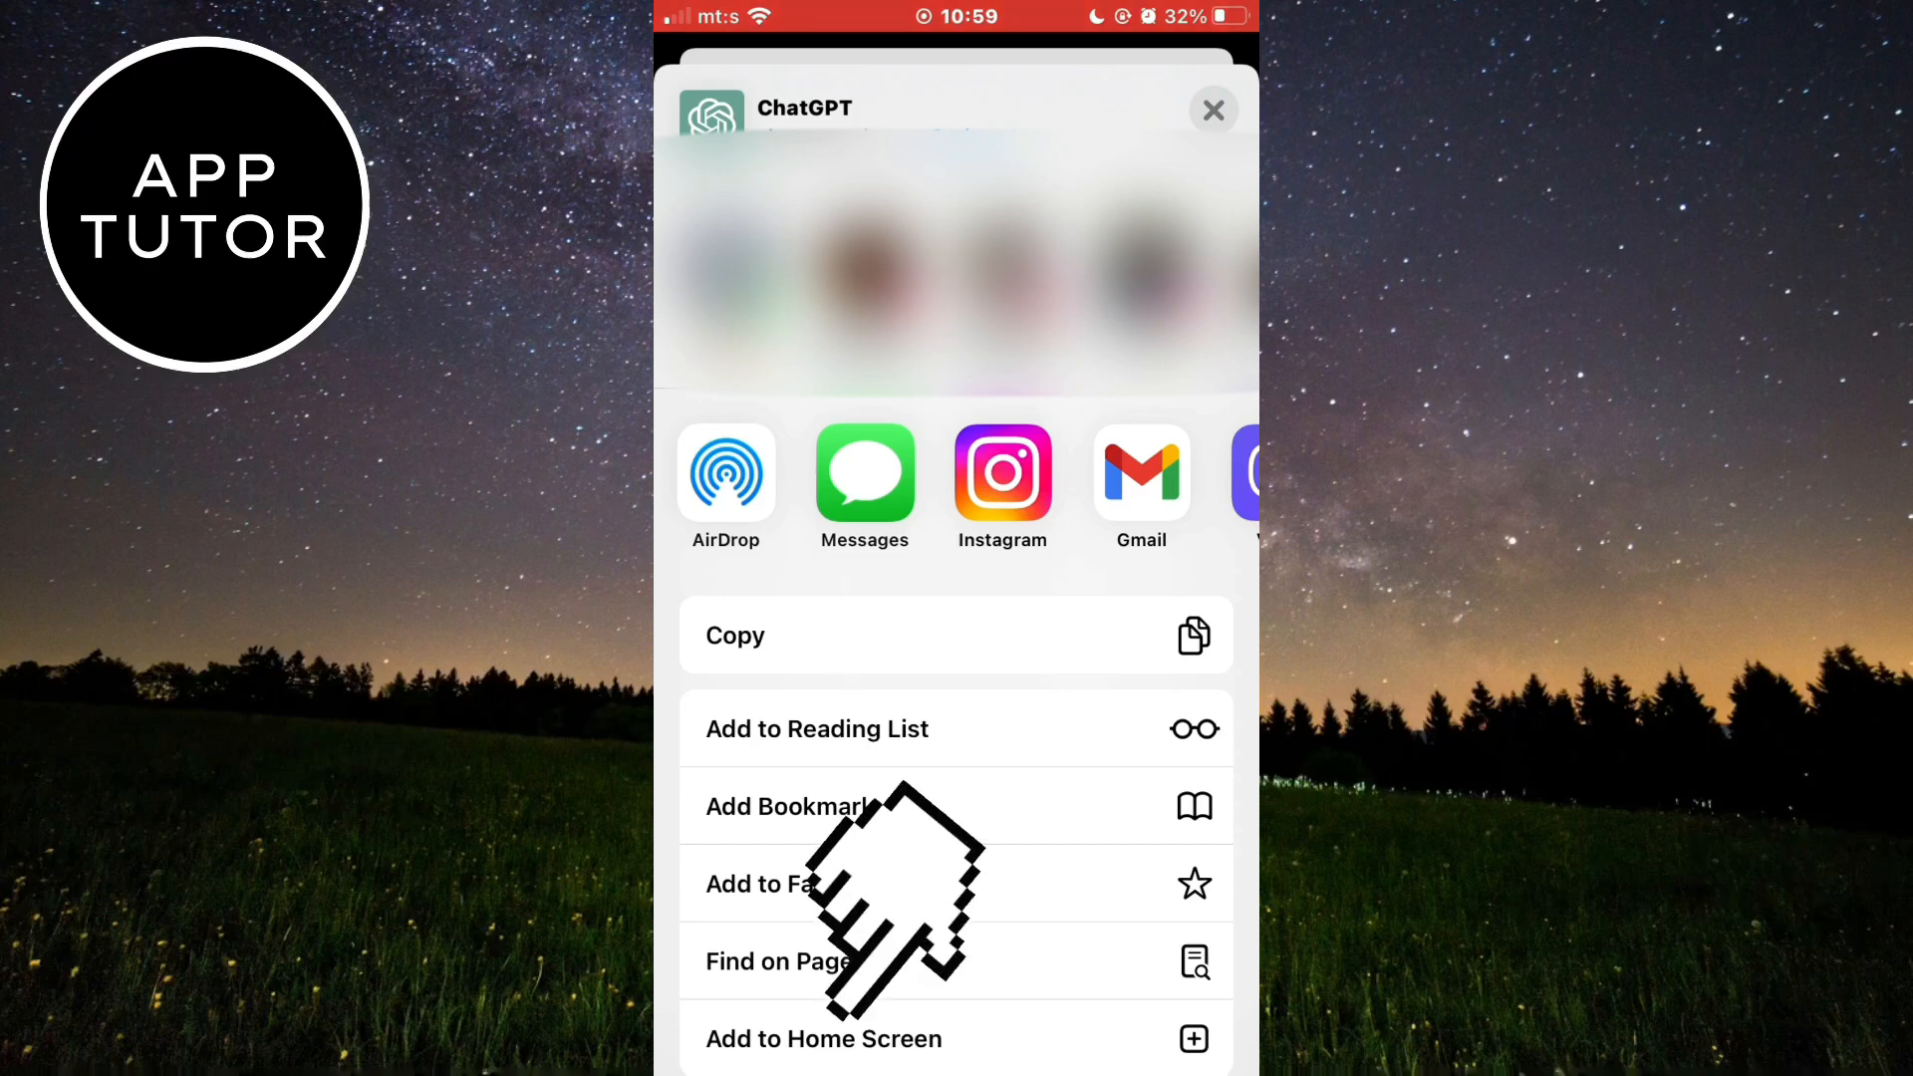
Add the ChatGPT page to the home screen named 'Chat GPT'.
click(823, 1038)
text(Chat G)
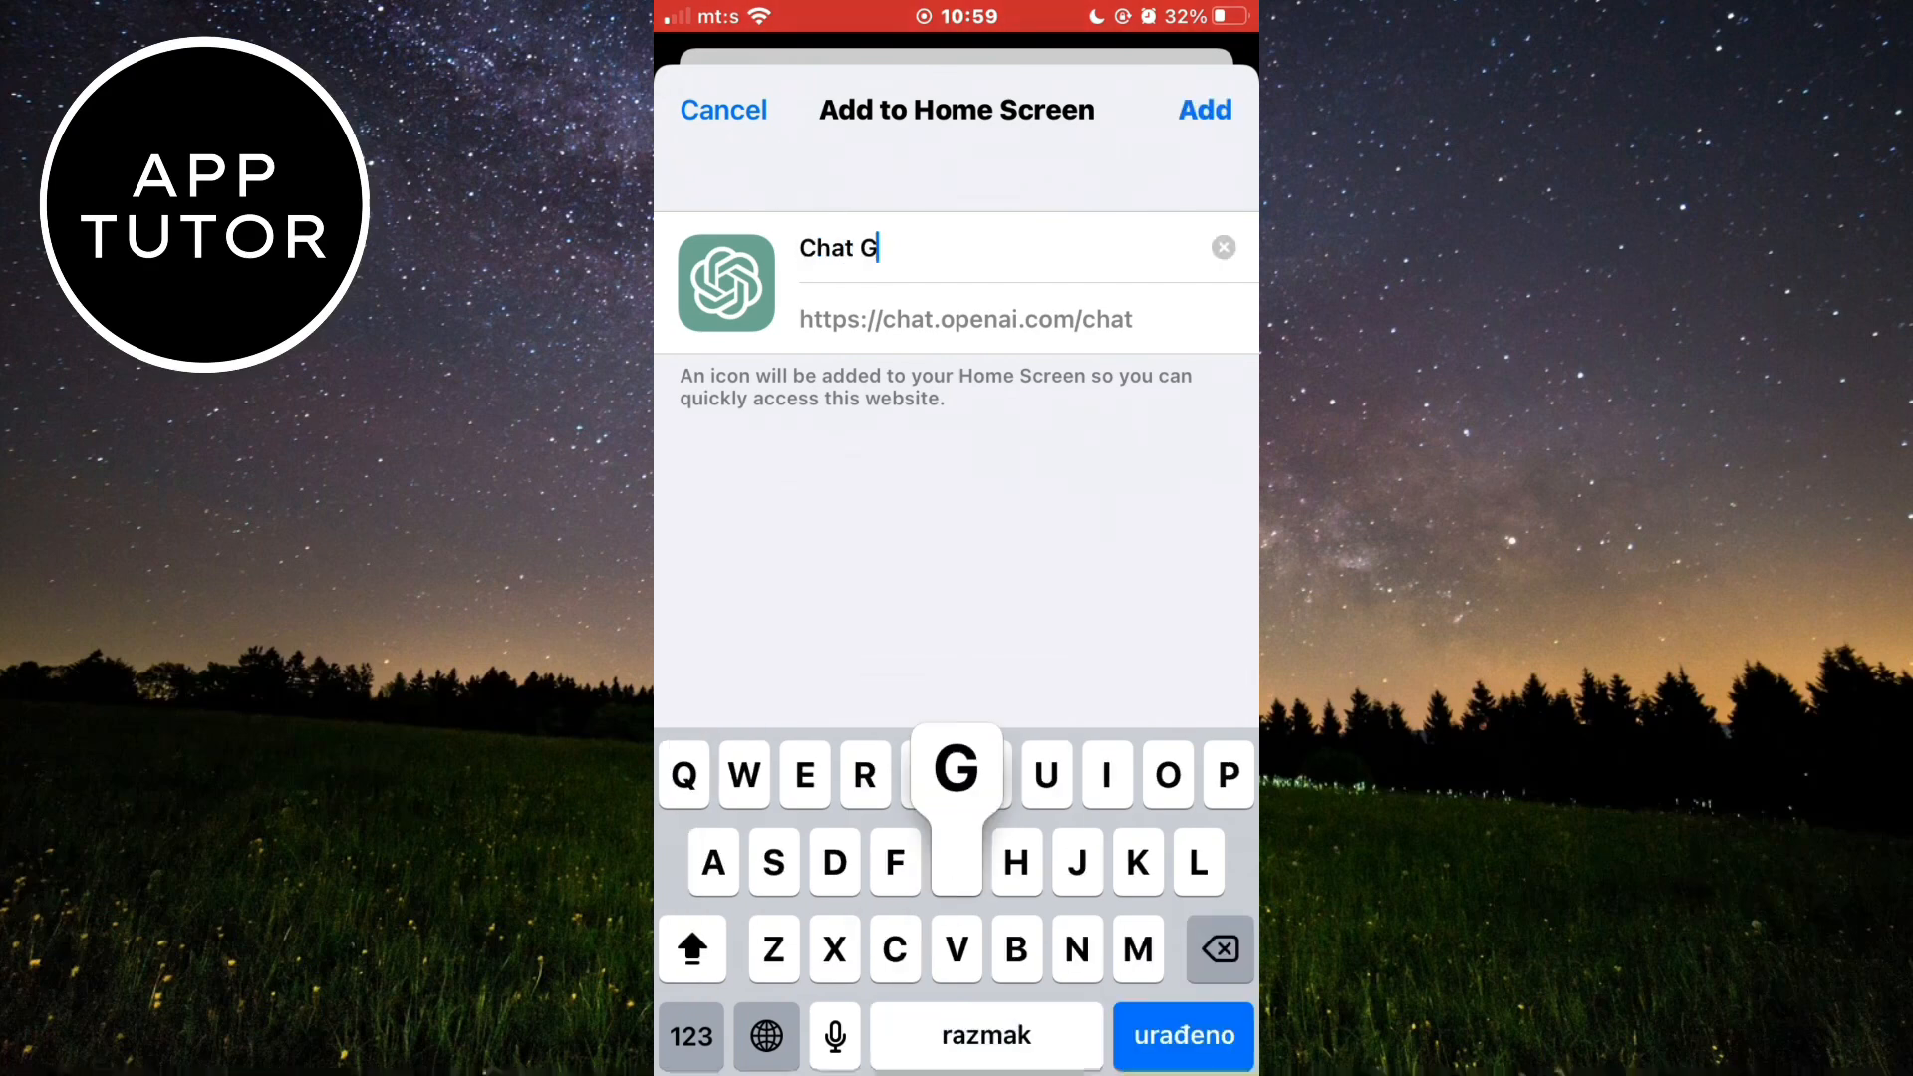
text(PT)
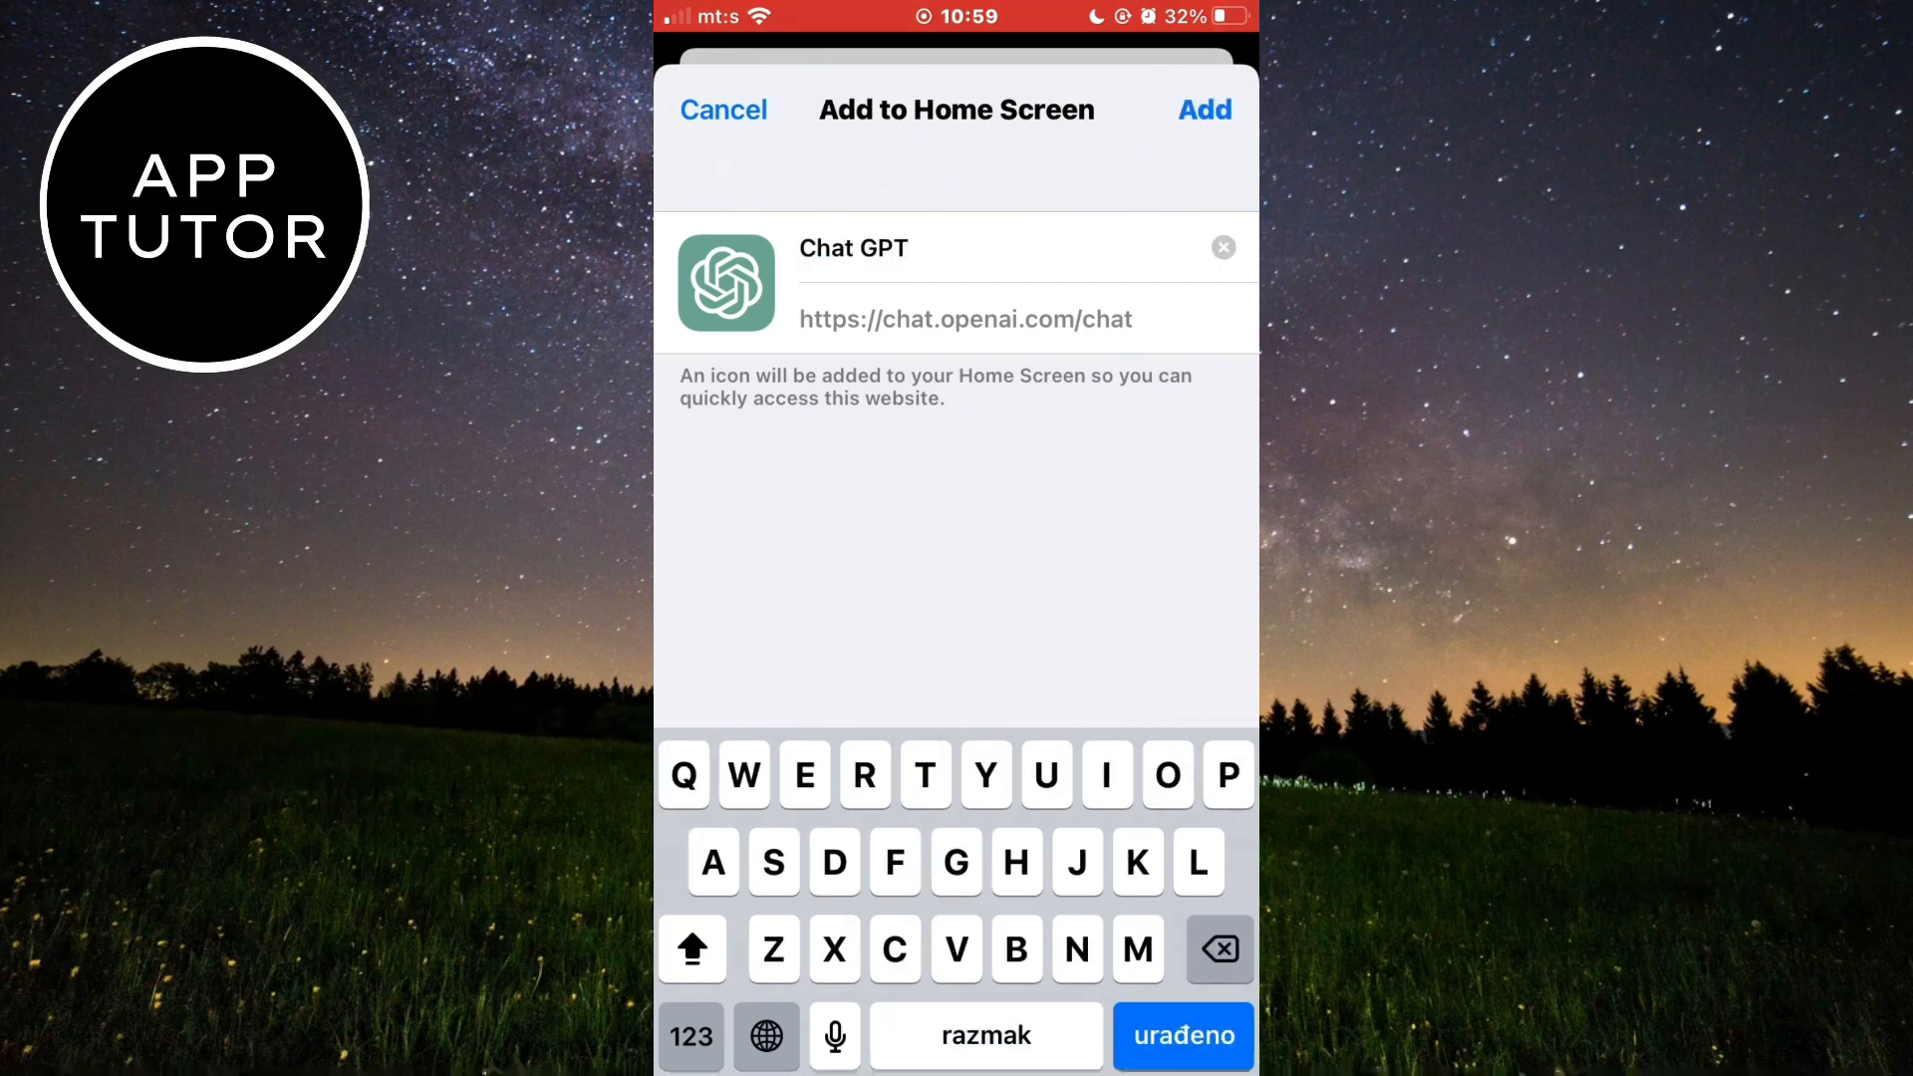
click(1205, 109)
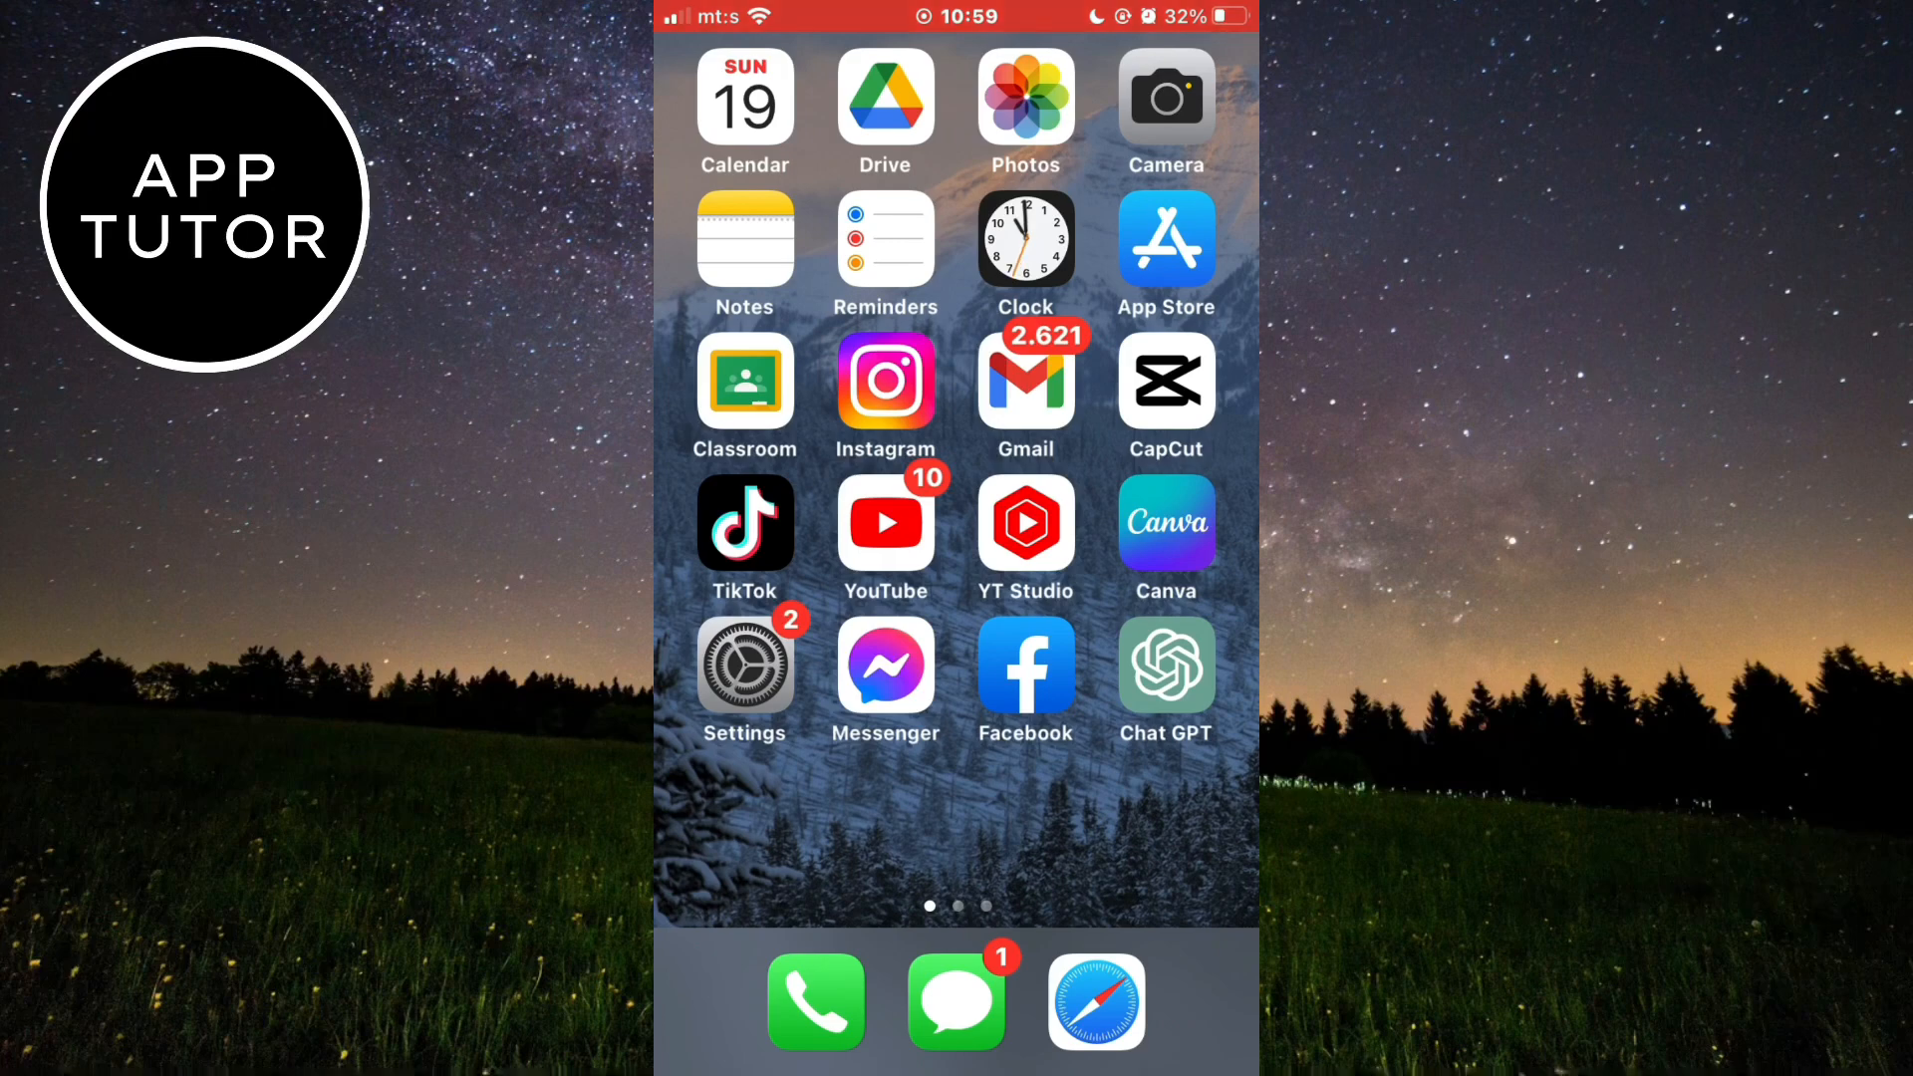
Open the 'Chat GPT' home screen icon.
click(1166, 664)
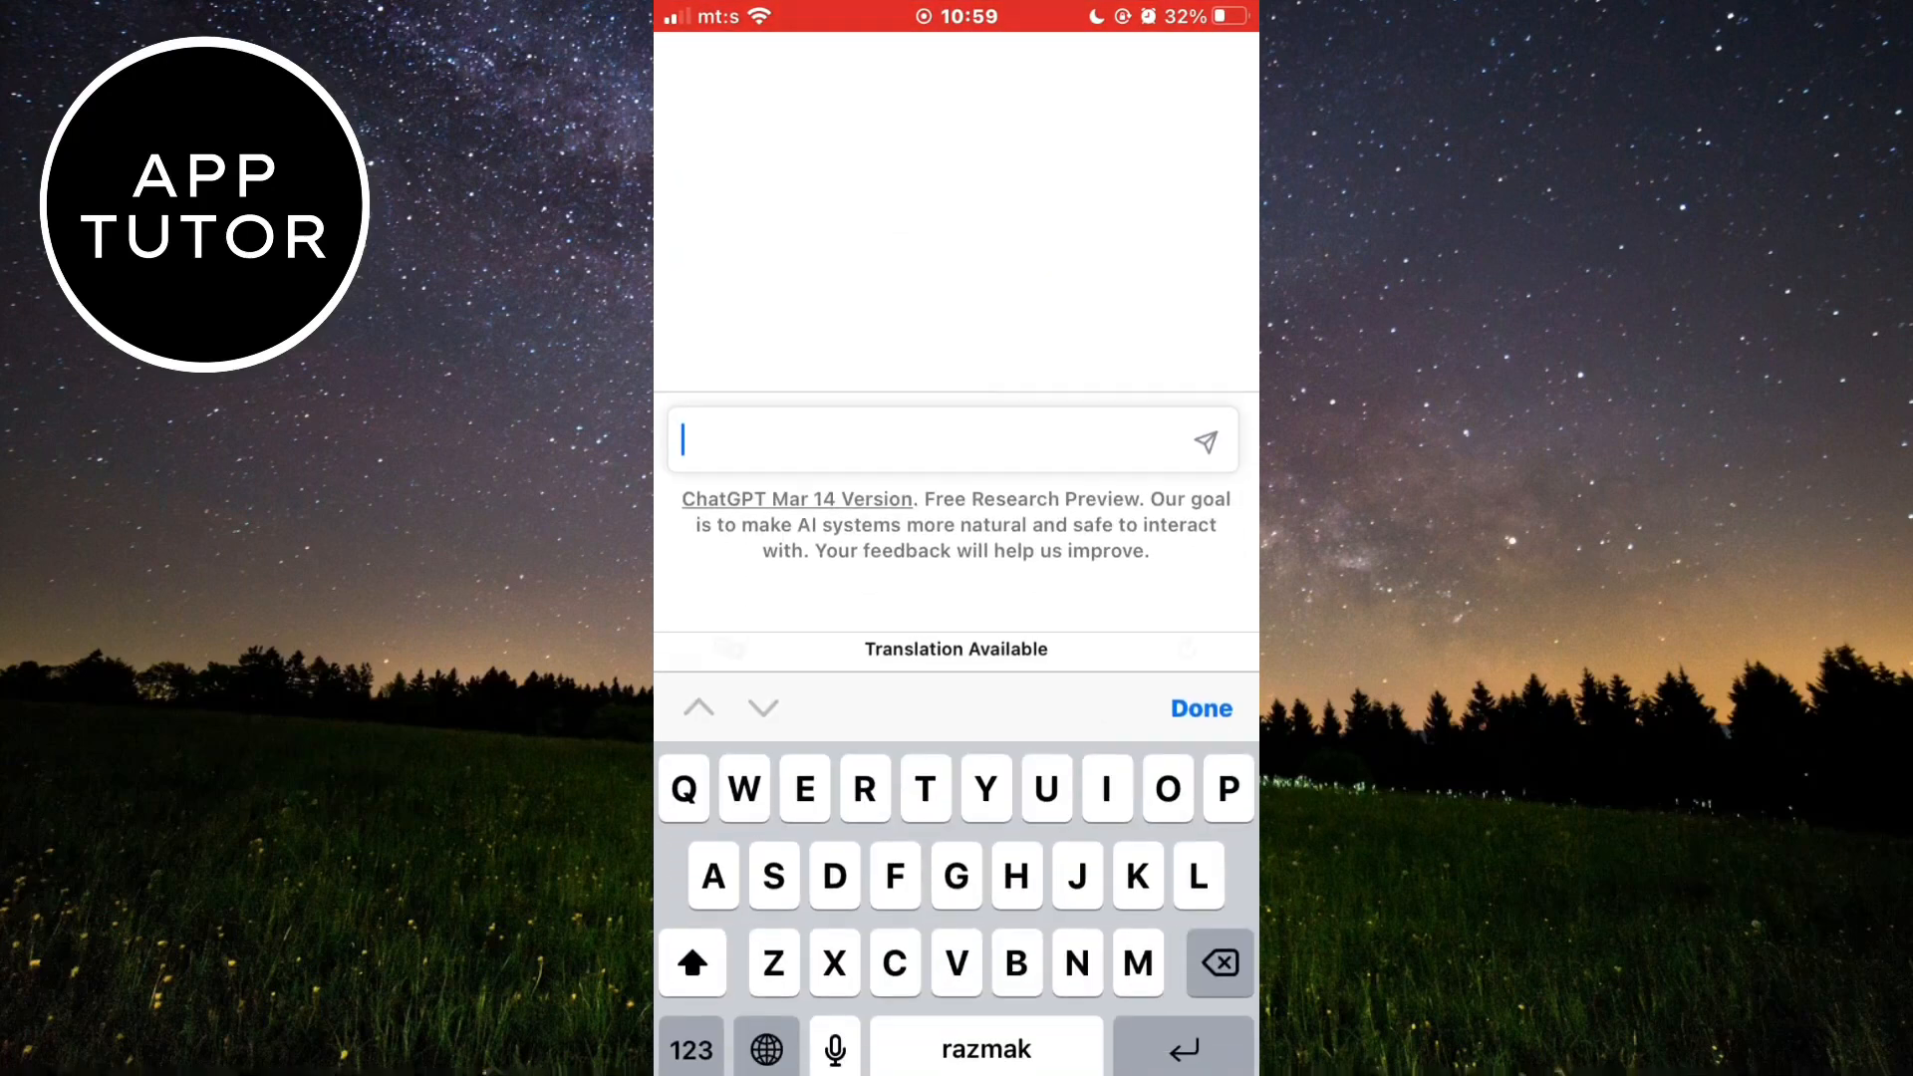
Send the message 'How are you' to ChatGPT.
text(How are yo)
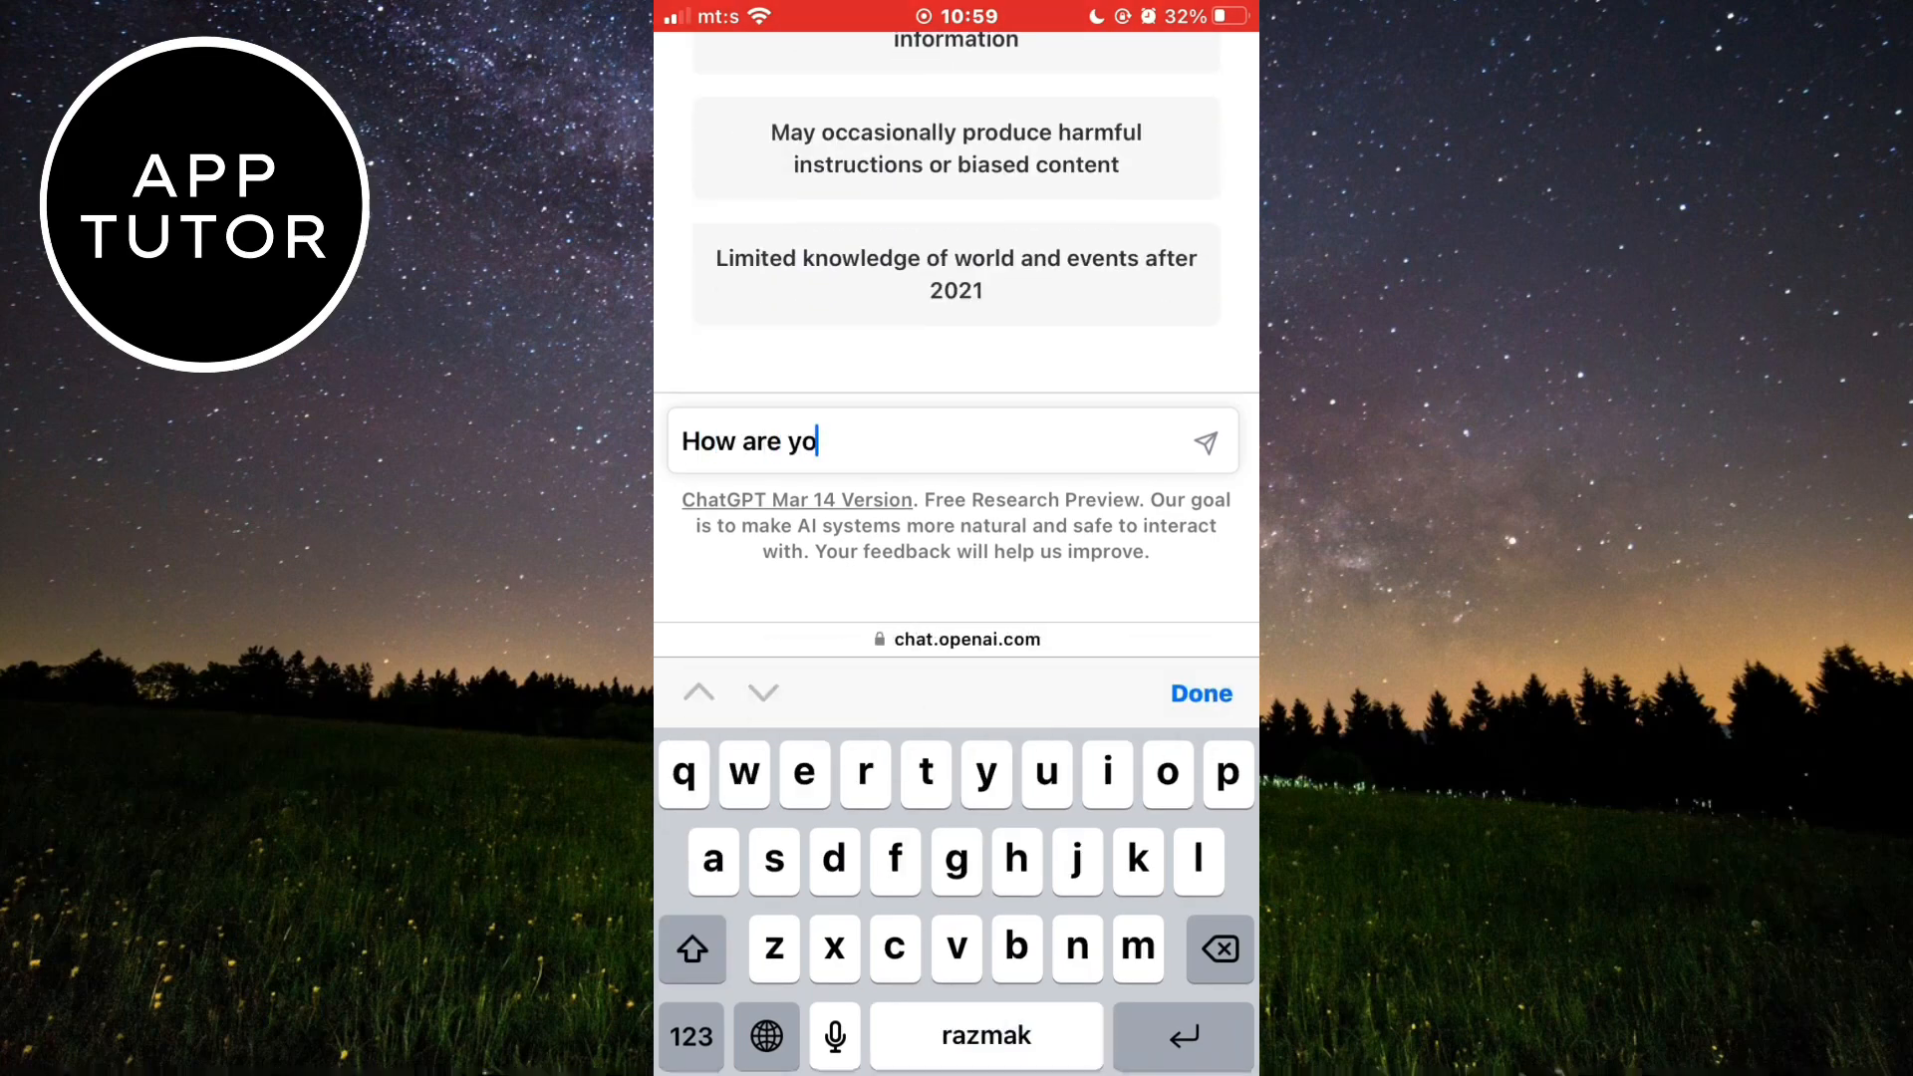
click(1208, 442)
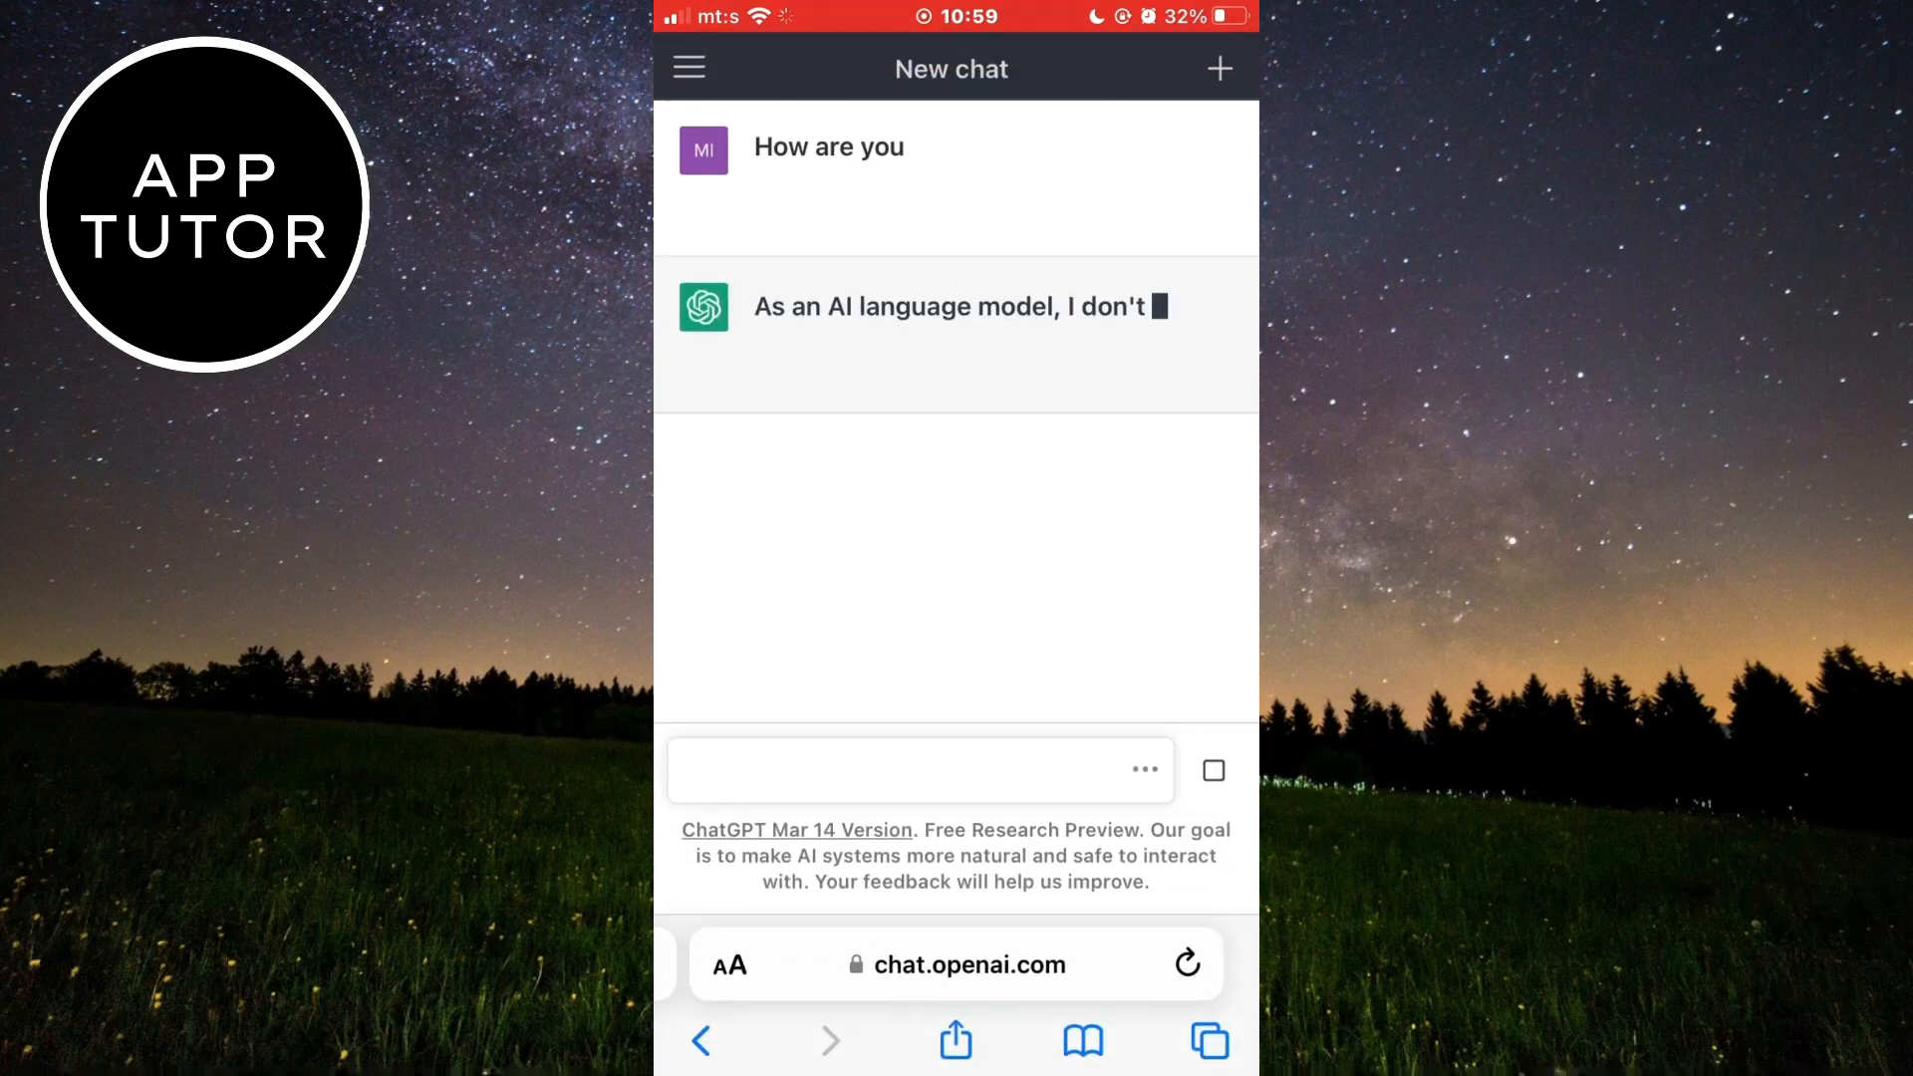